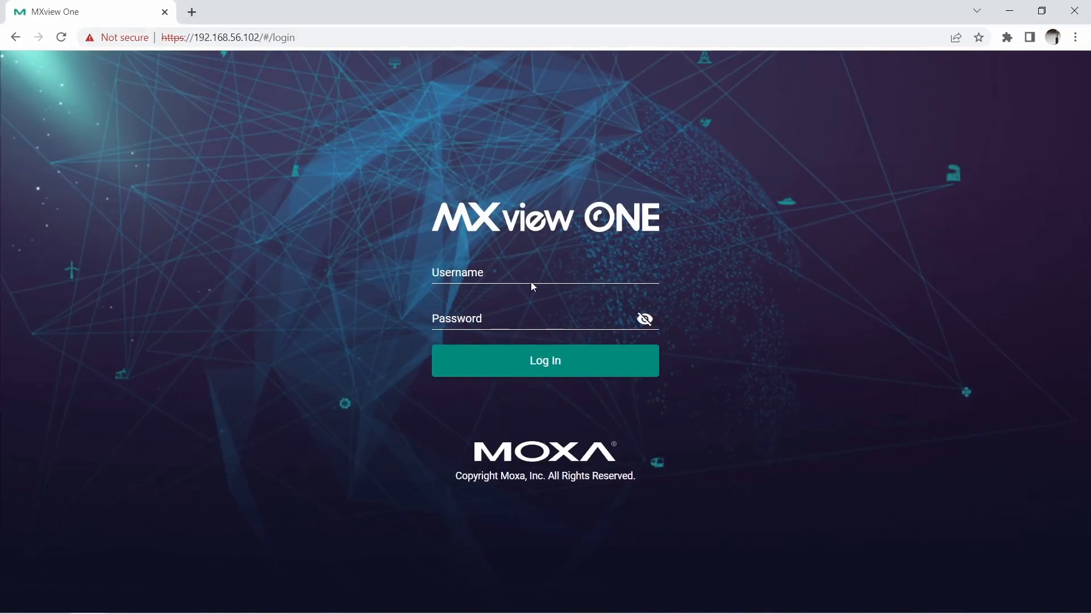
# Log in to MXview One as admin and dismiss the login notification
pyautogui.click(545, 272)
pyautogui.write('admin')
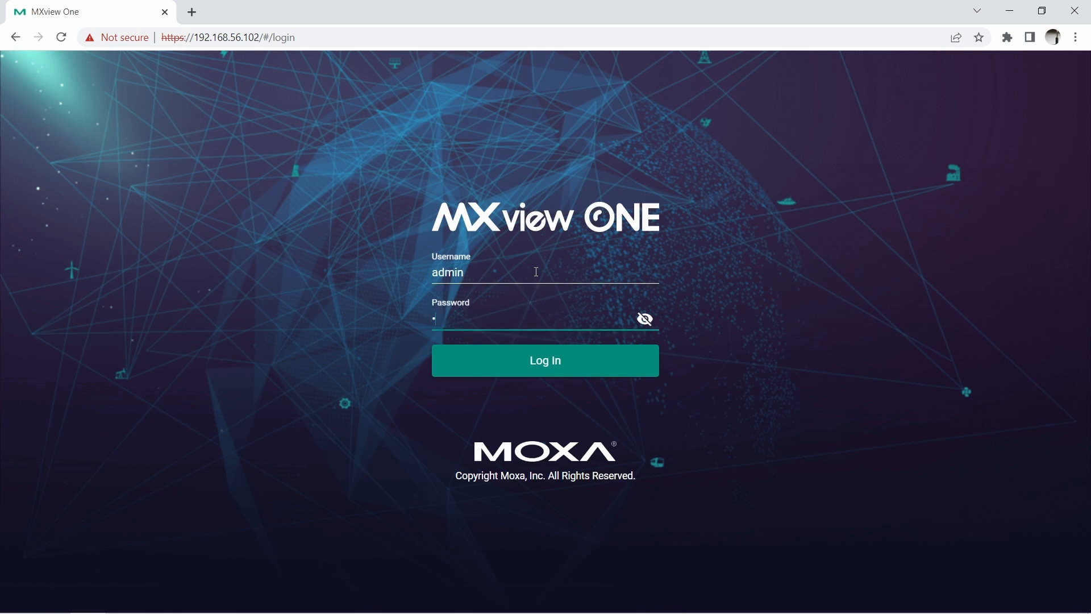
pyautogui.click(544, 360)
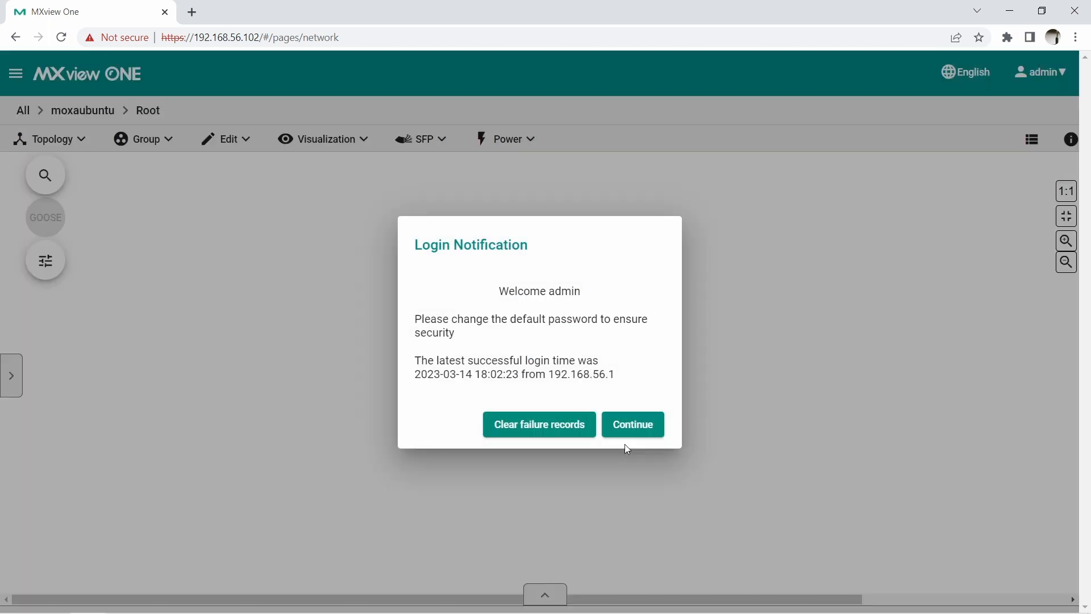
pyautogui.click(632, 424)
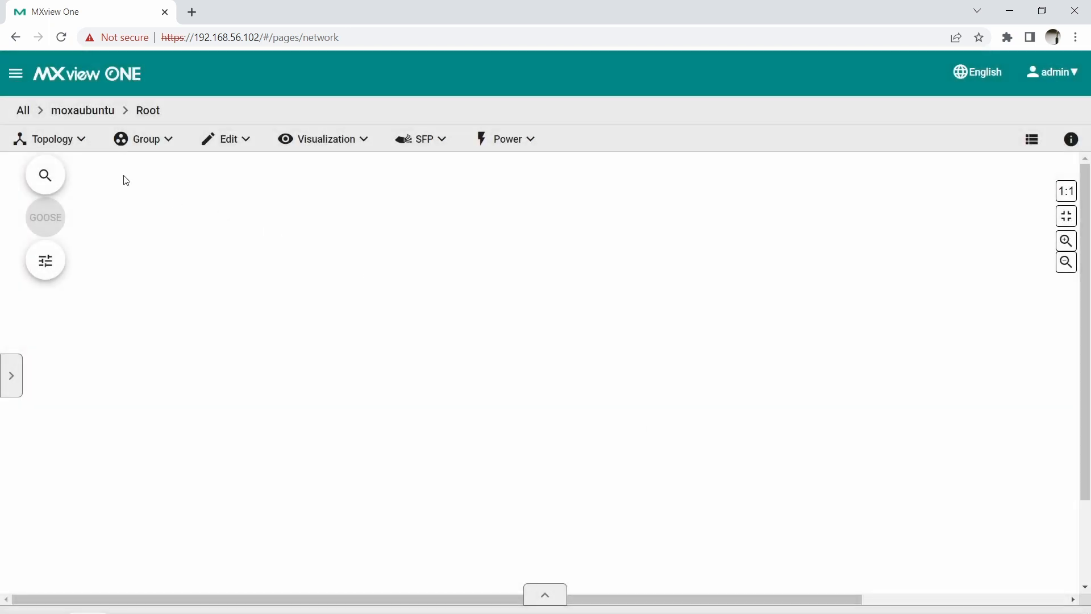
pyautogui.moveTo(79, 153)
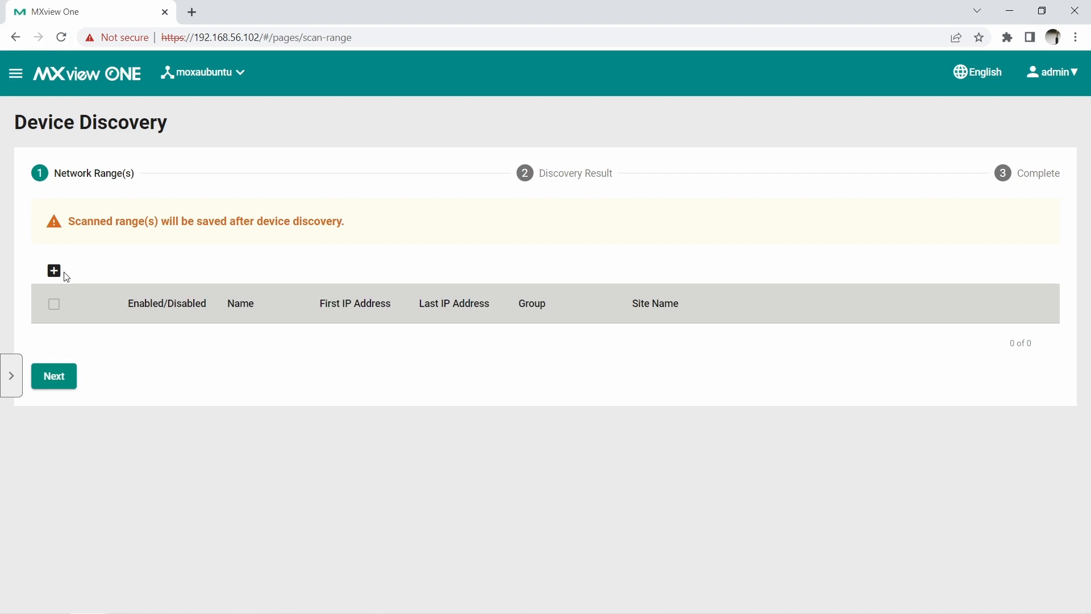
# Add scan range 'Ute' starting at 192.168.127.1 and run discovery to add 10 devices
pyautogui.click(54, 271)
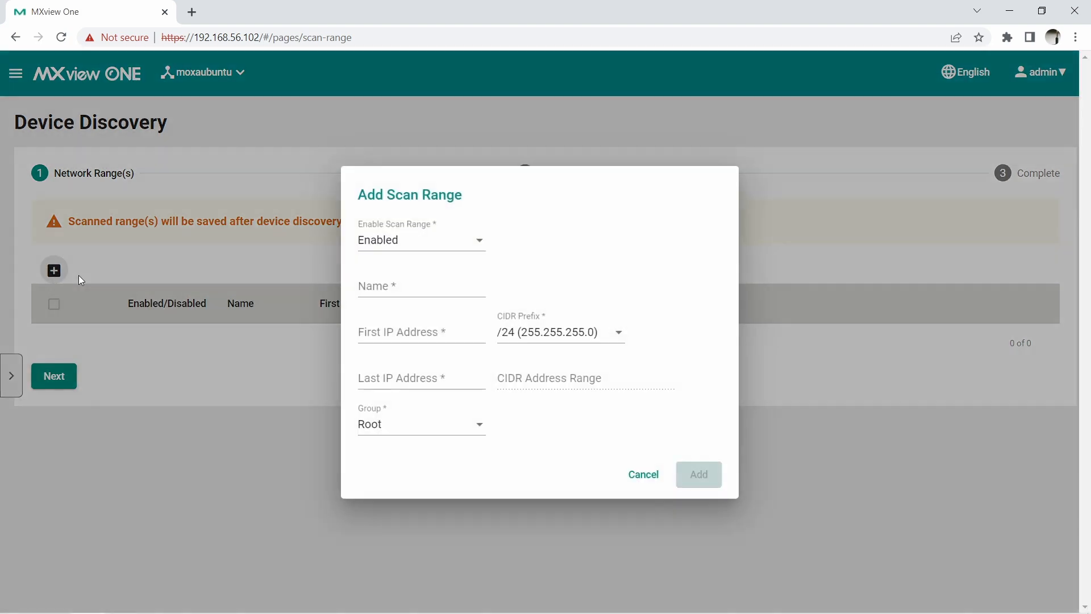
pyautogui.click(420, 287)
pyautogui.write('Ute')
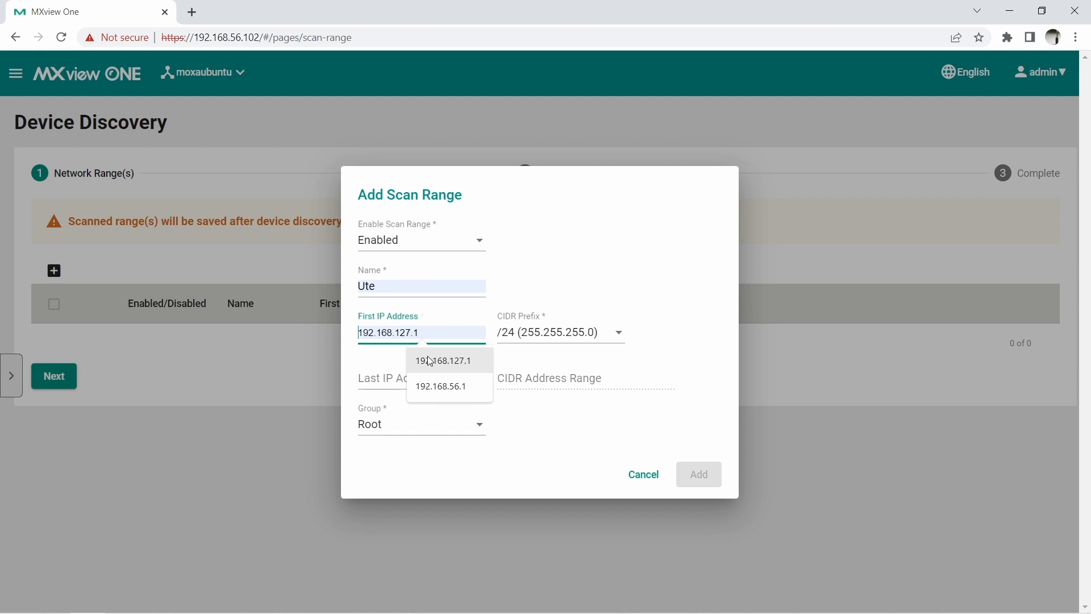
pyautogui.click(444, 361)
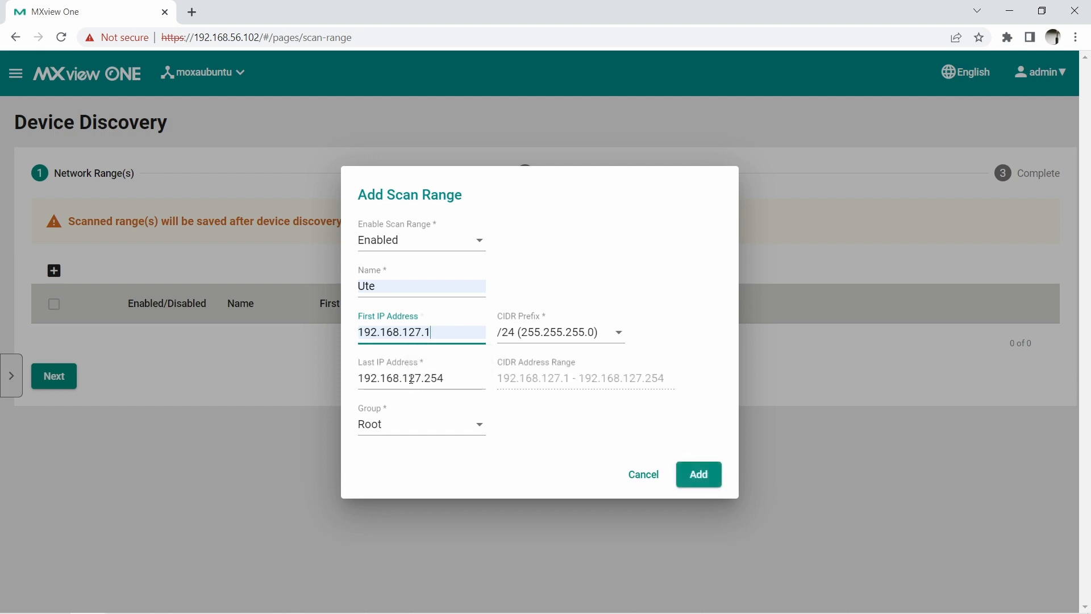
pyautogui.click(697, 474)
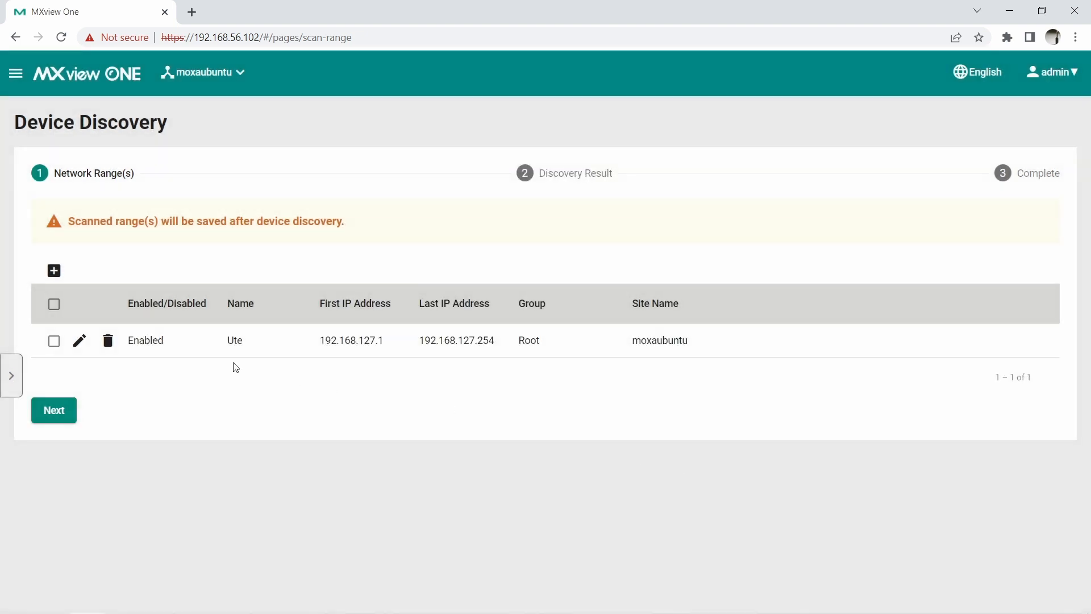
pyautogui.click(53, 410)
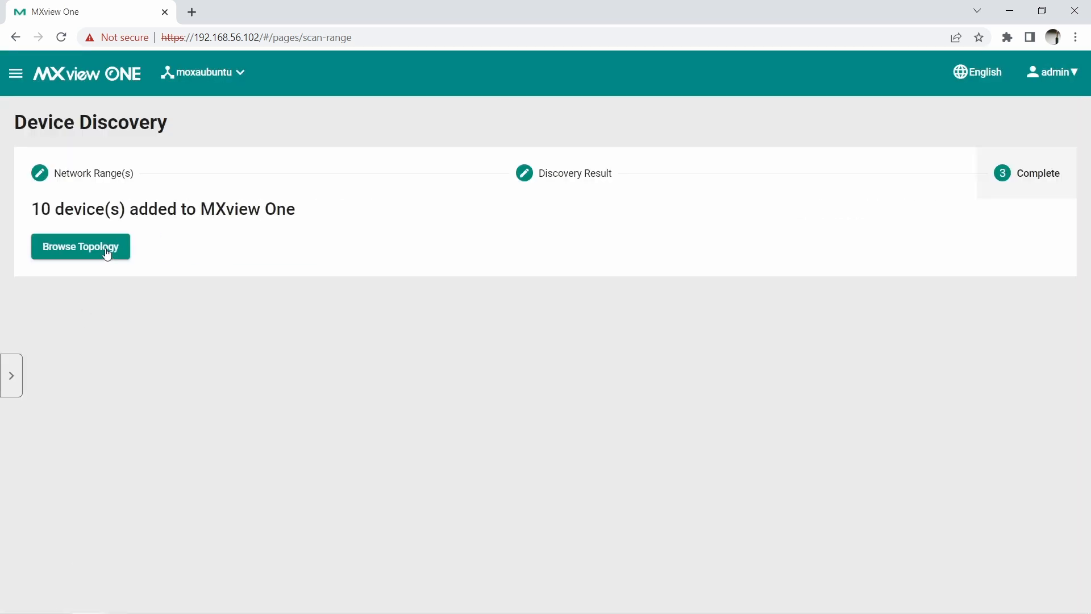
# Browse the discovered topology and delete the ICMP device 192.168.127.80 from the map
pyautogui.click(80, 247)
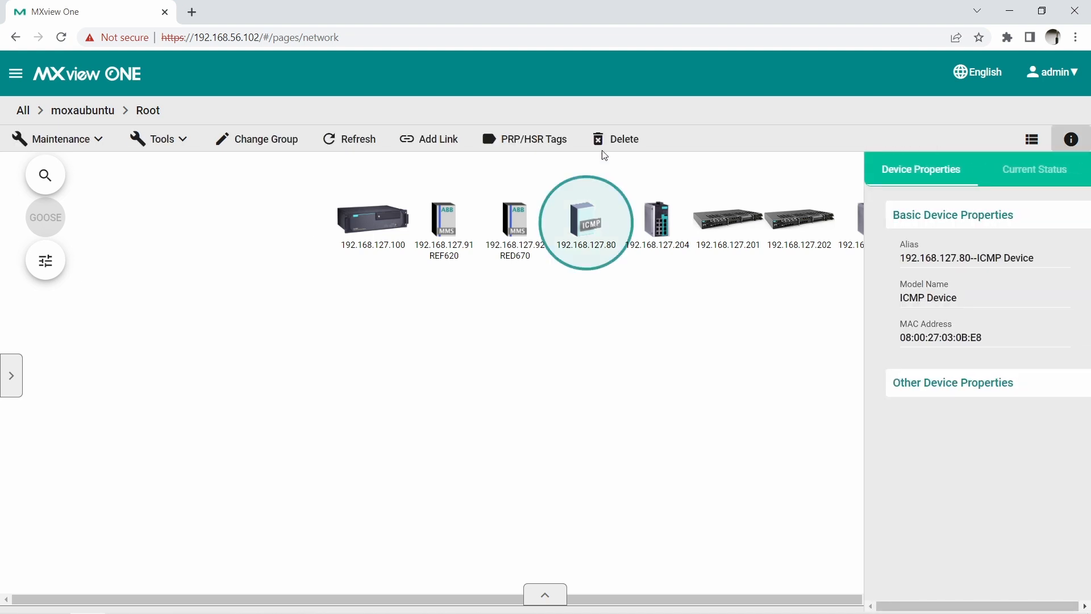
pyautogui.moveTo(615, 139)
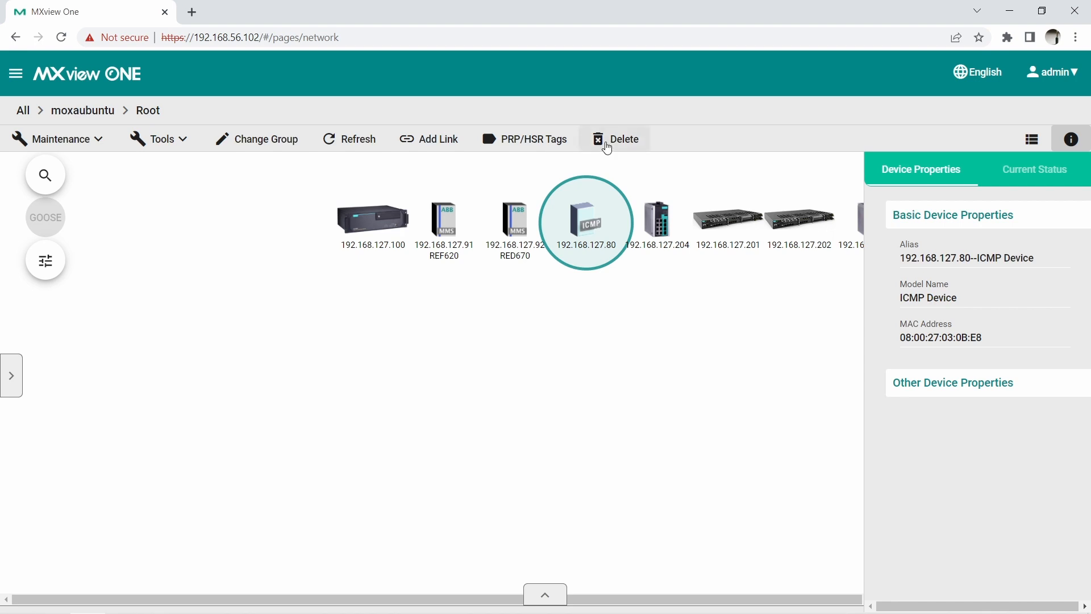
pyautogui.click(615, 138)
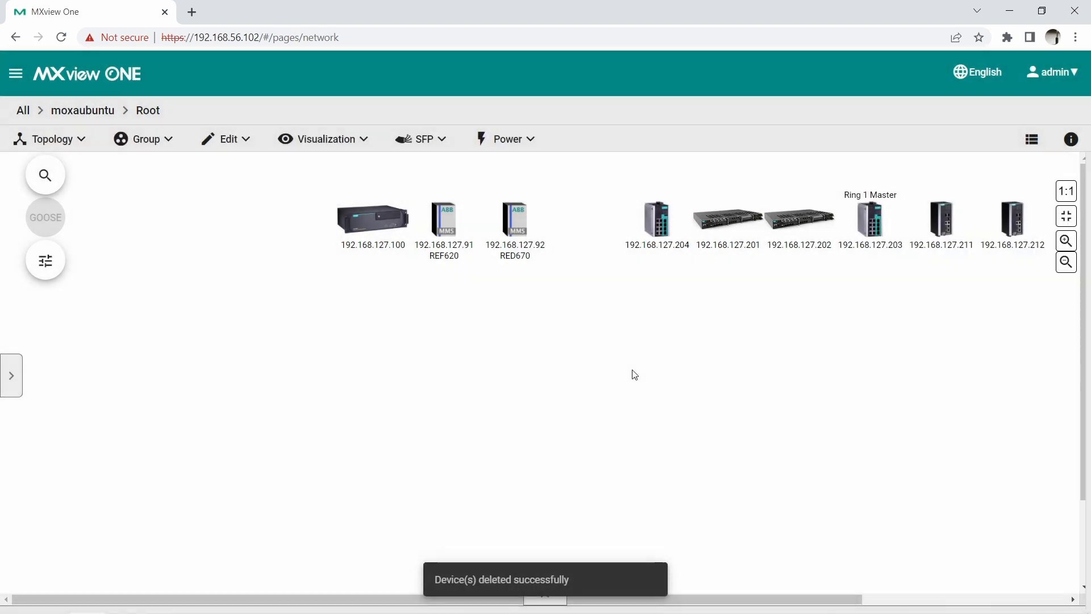
# Generate a new auto topology with advanced analysis to draw links between devices
pyautogui.click(52, 139)
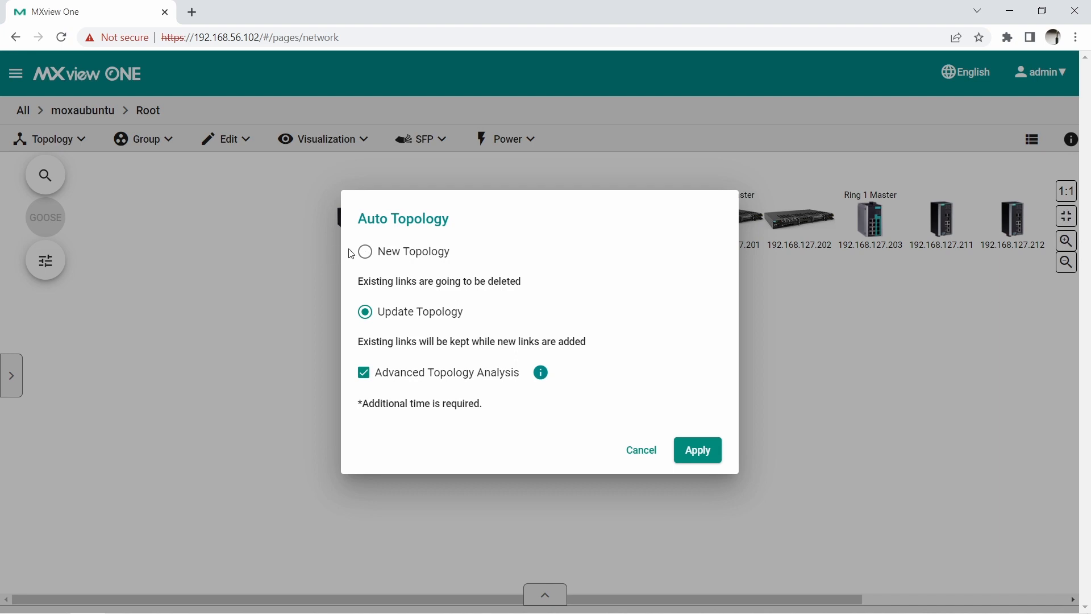
pyautogui.click(365, 251)
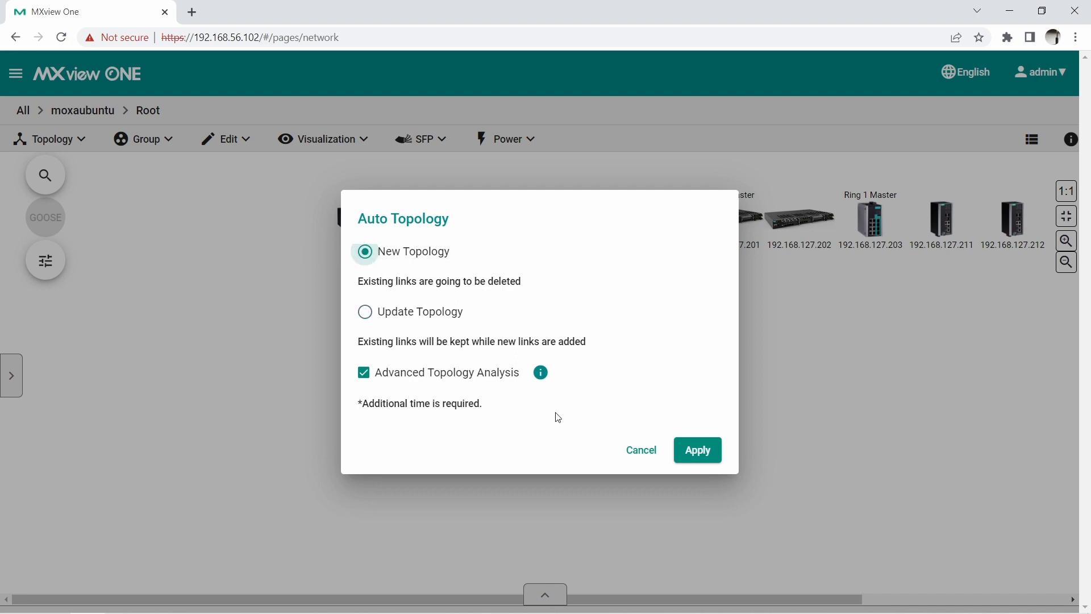
pyautogui.click(697, 450)
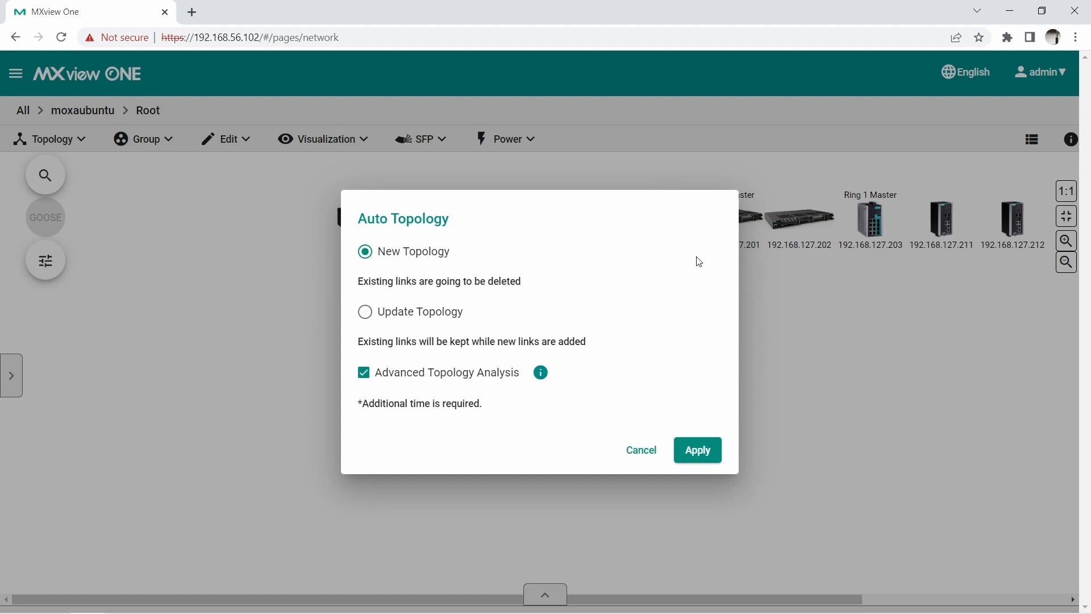
pyautogui.click(697, 450)
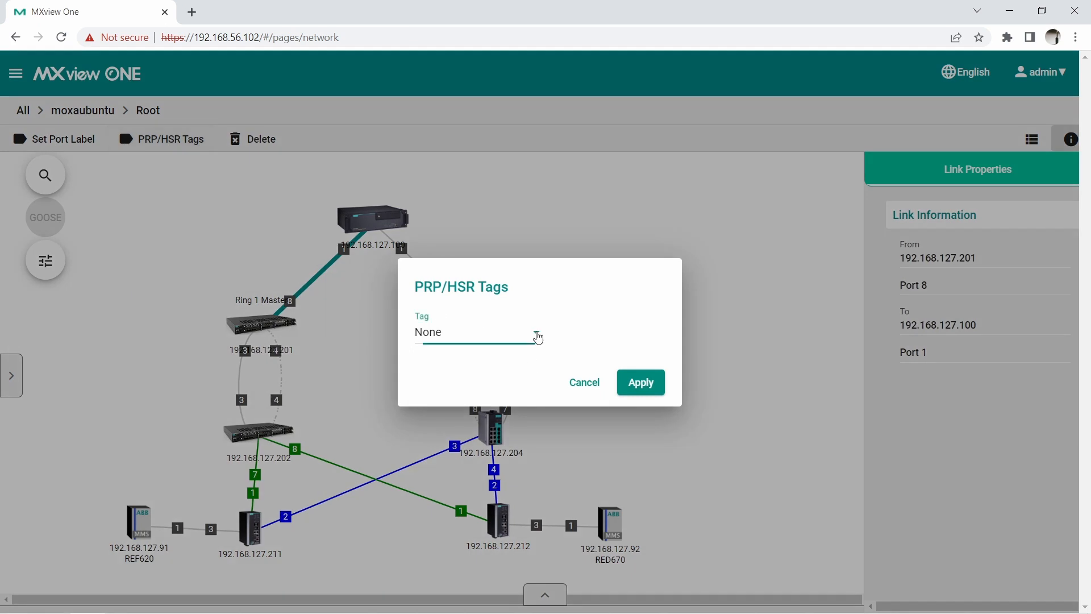
# Tag the .201–.100 link as PRP LAN A and the .203–.100 link and switch 203 as PRP LAN B
pyautogui.click(478, 332)
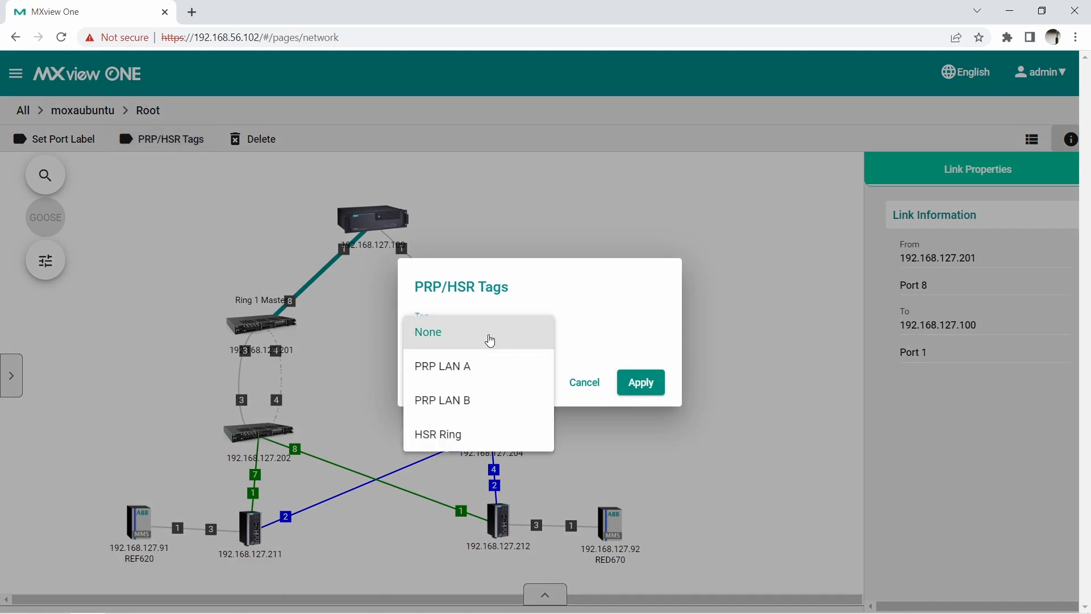
pyautogui.click(638, 382)
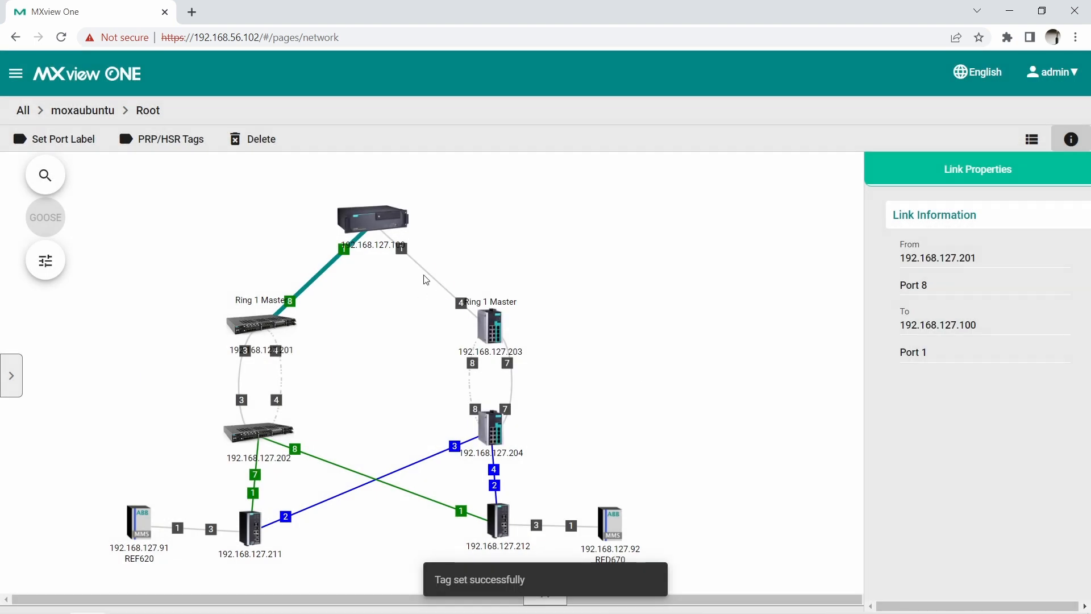
pyautogui.click(162, 139)
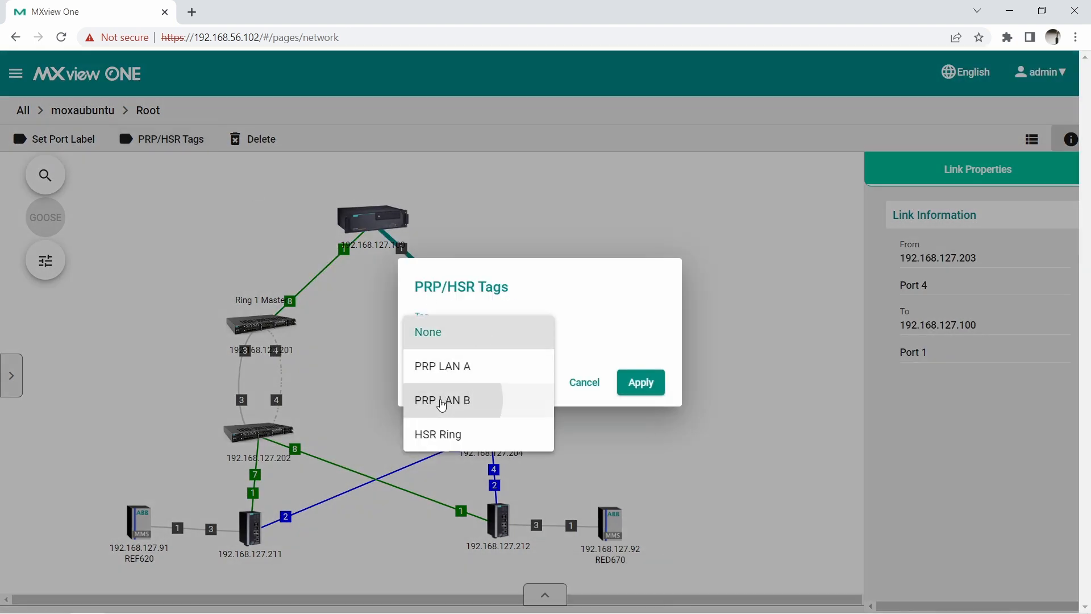
pyautogui.click(640, 381)
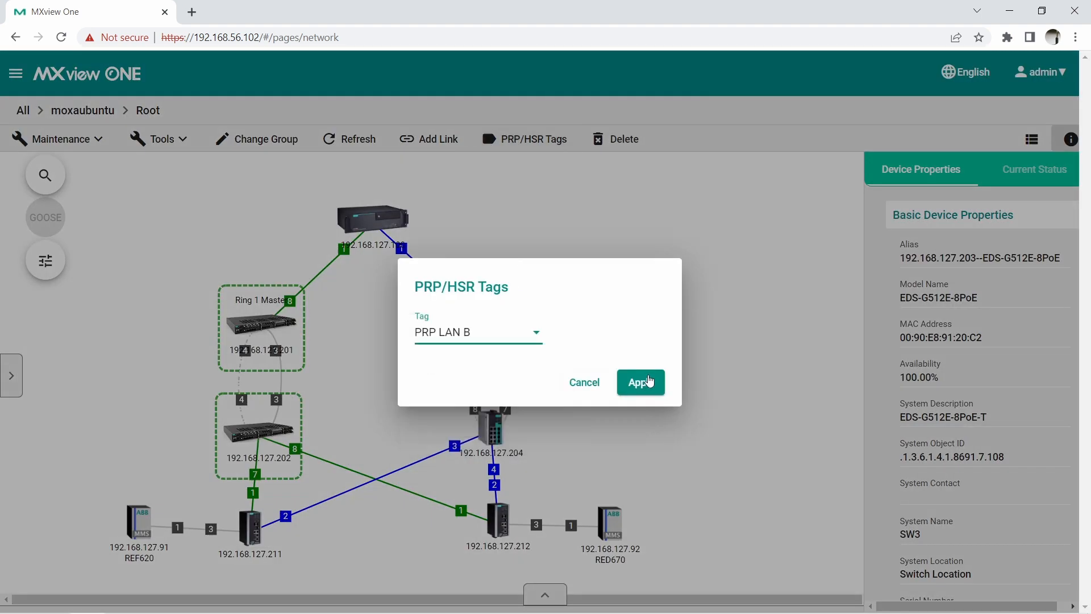
pyautogui.click(638, 382)
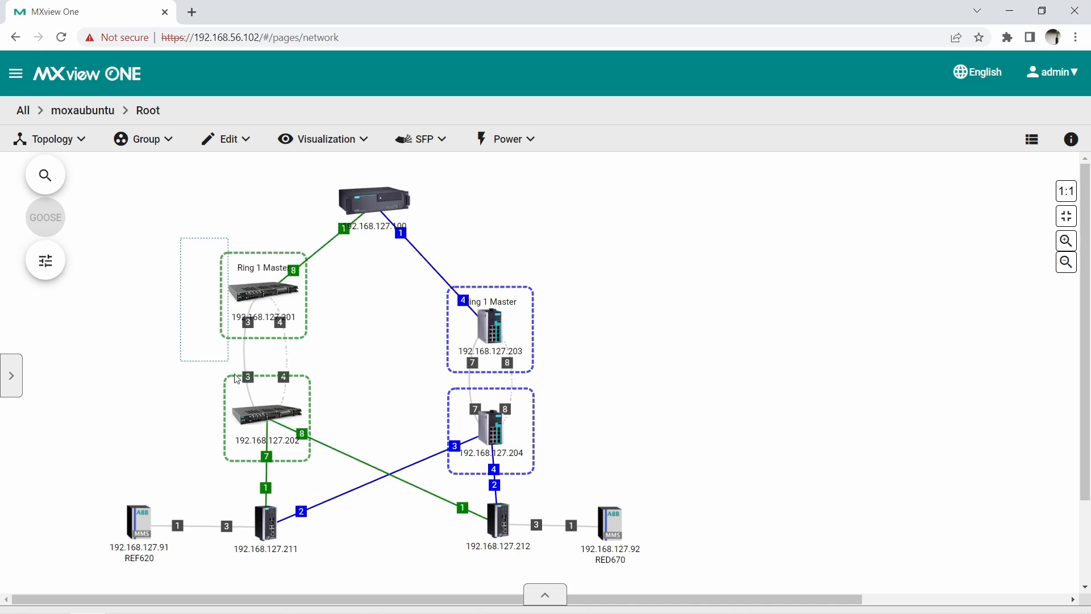
# Tag the .201–.202 ring link PRP LAN A and the .203–.204 ring link PRP LAN B
pyautogui.click(170, 139)
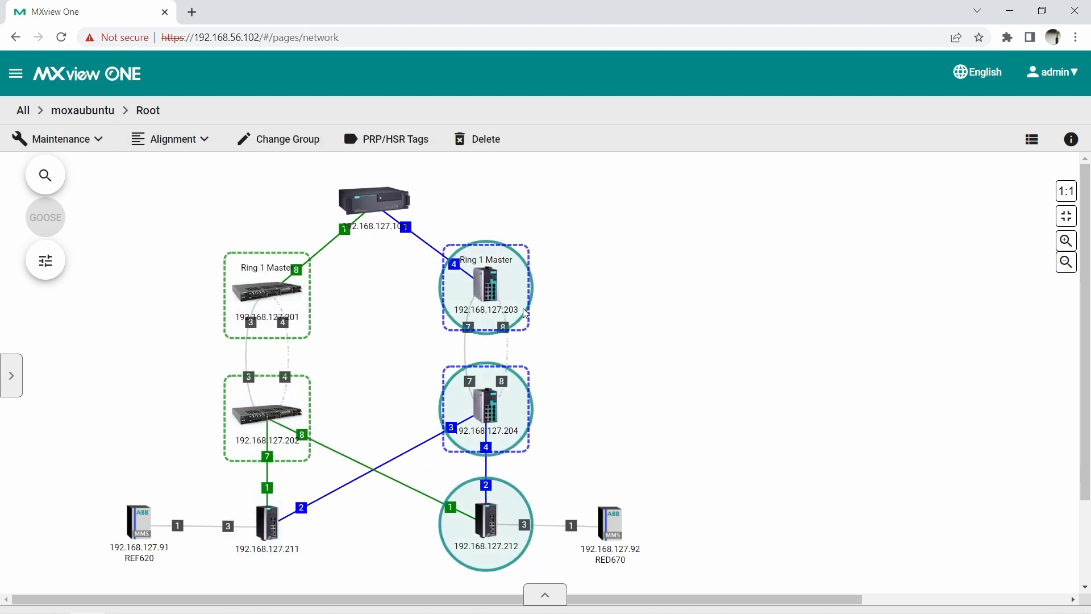
pyautogui.click(169, 139)
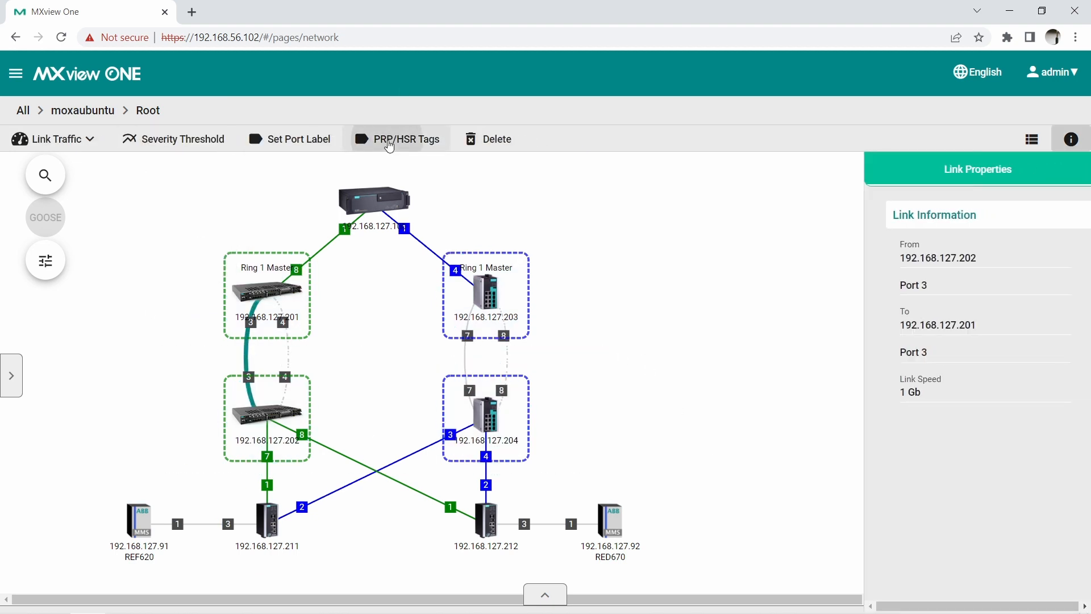
pyautogui.click(398, 139)
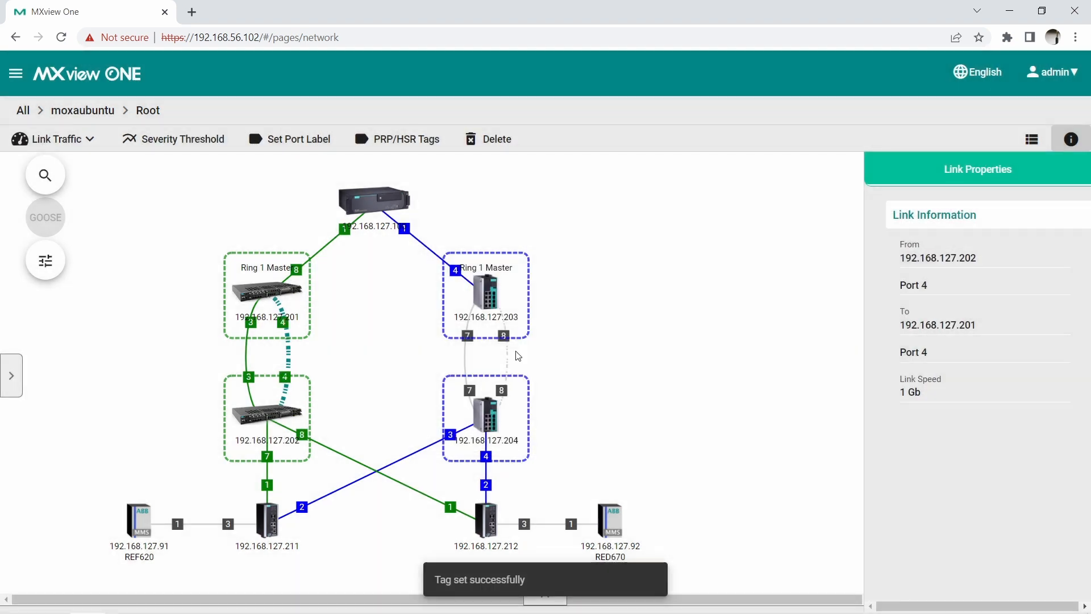
pyautogui.click(397, 139)
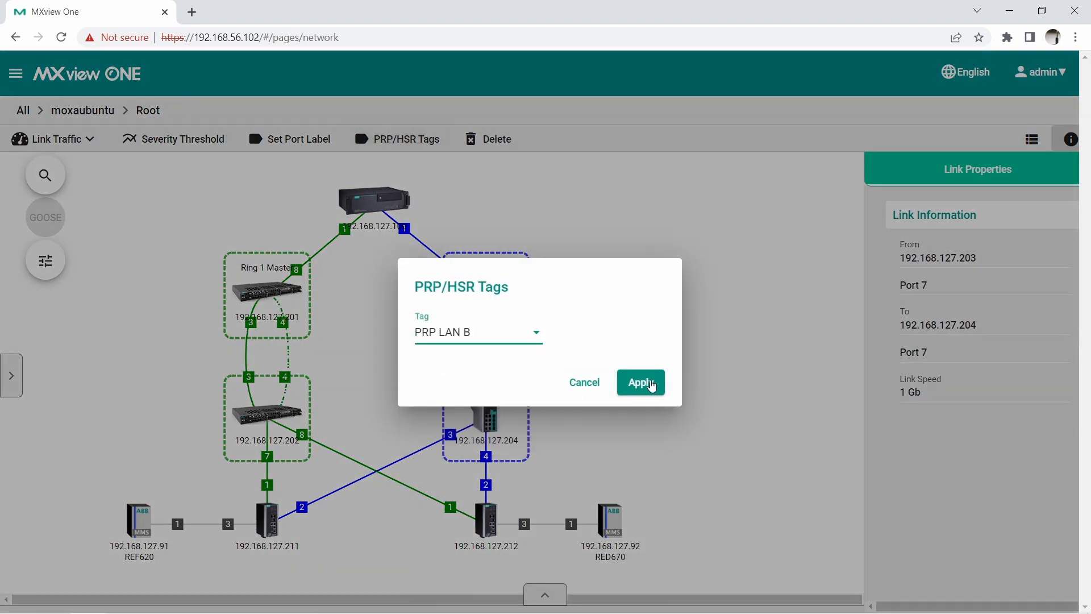
pyautogui.click(639, 382)
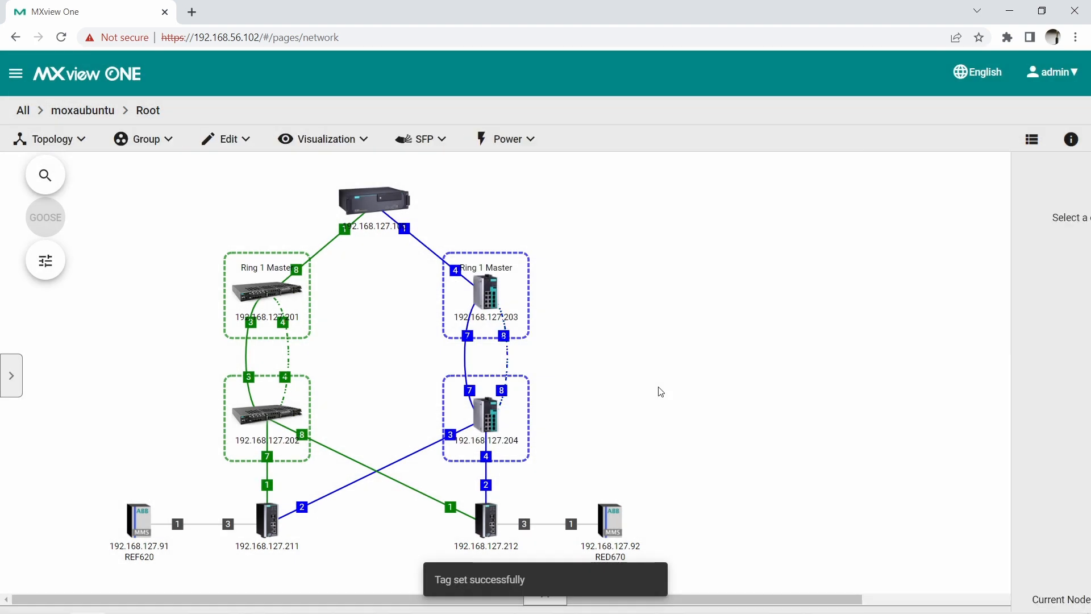
pyautogui.moveTo(44, 260)
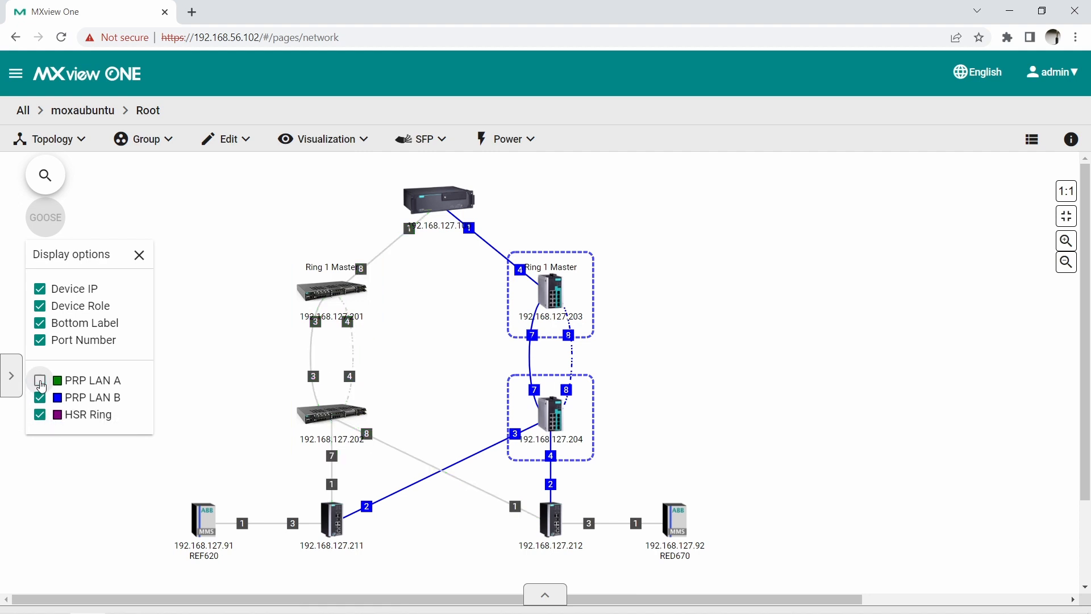
# Show PRP LAN A links again and view the REF620 and RED670 relays' MMS properties (ABB, revision 2.3)
pyautogui.click(40, 380)
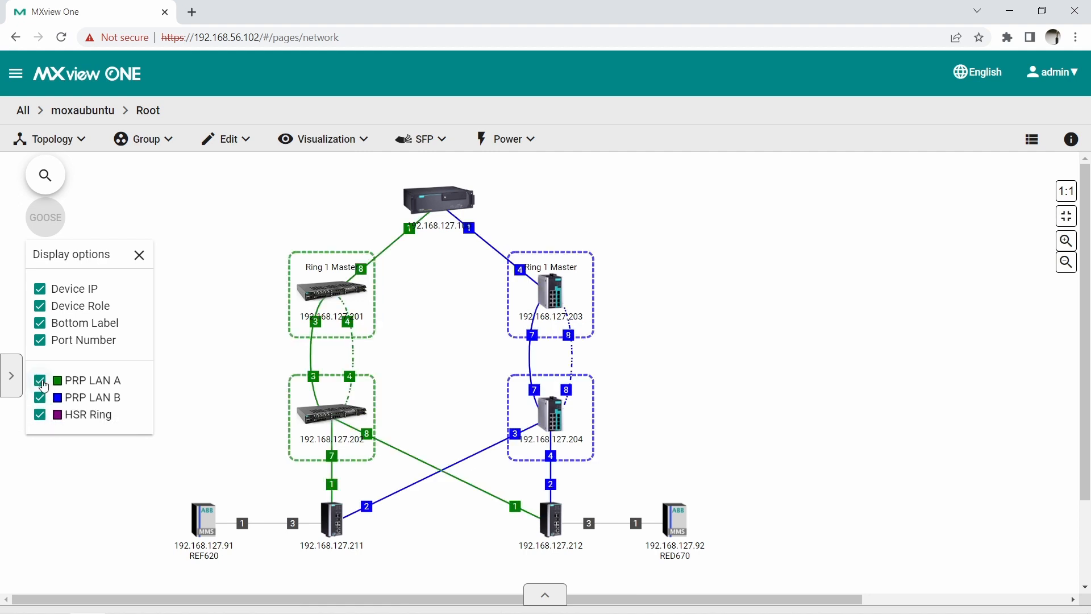
pyautogui.click(139, 255)
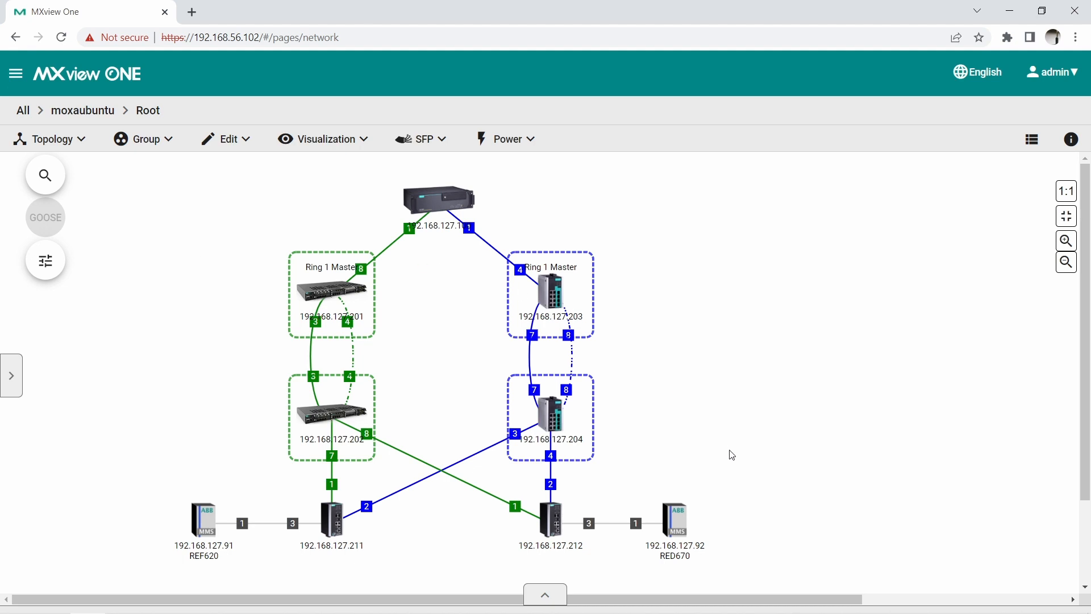
pyautogui.click(203, 520)
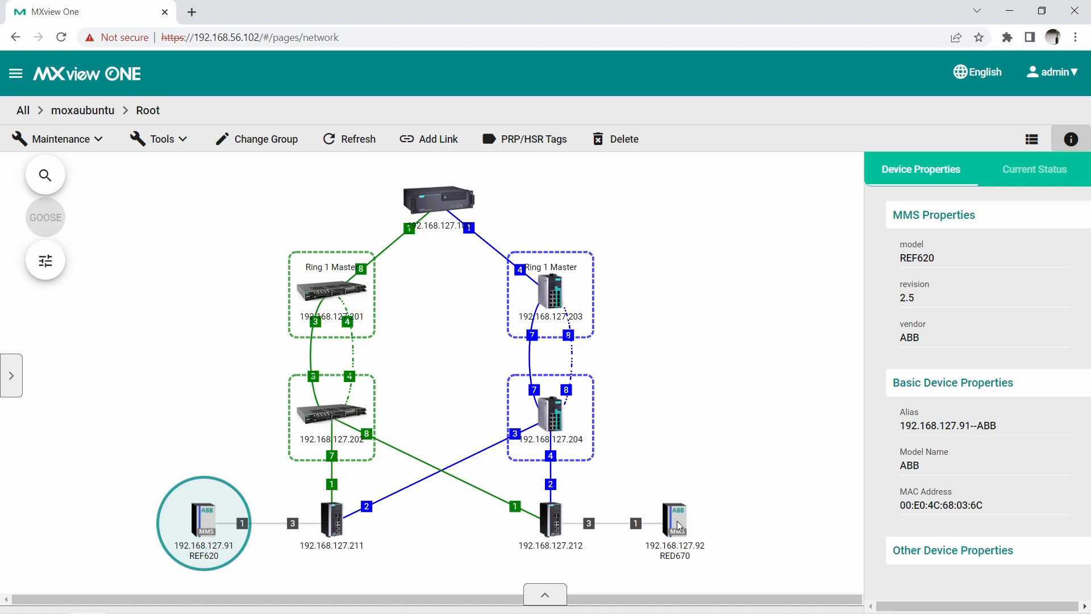
pyautogui.click(674, 521)
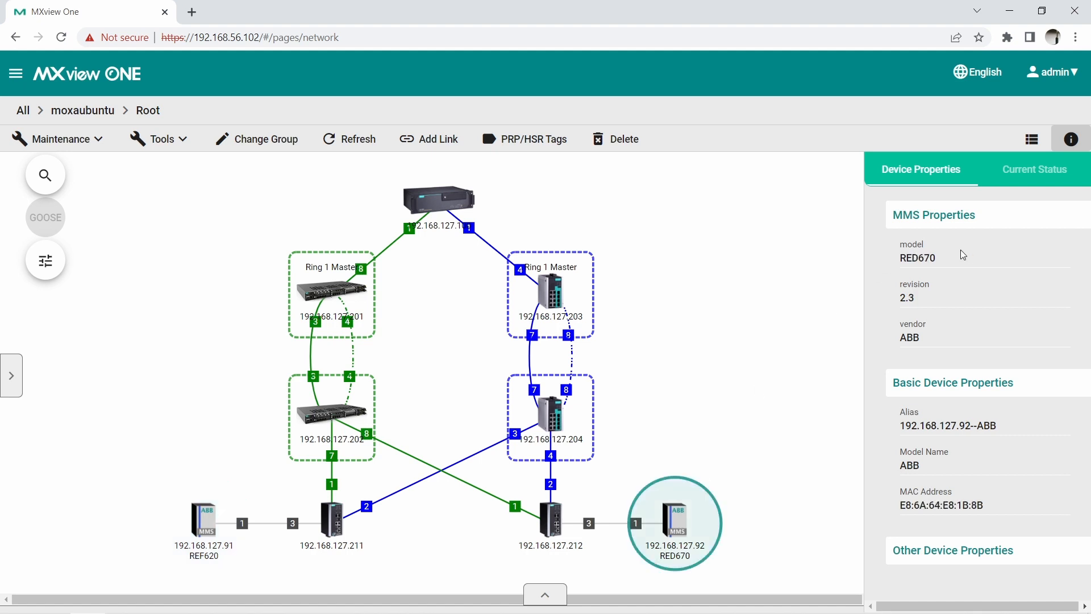
pyautogui.moveTo(895, 321)
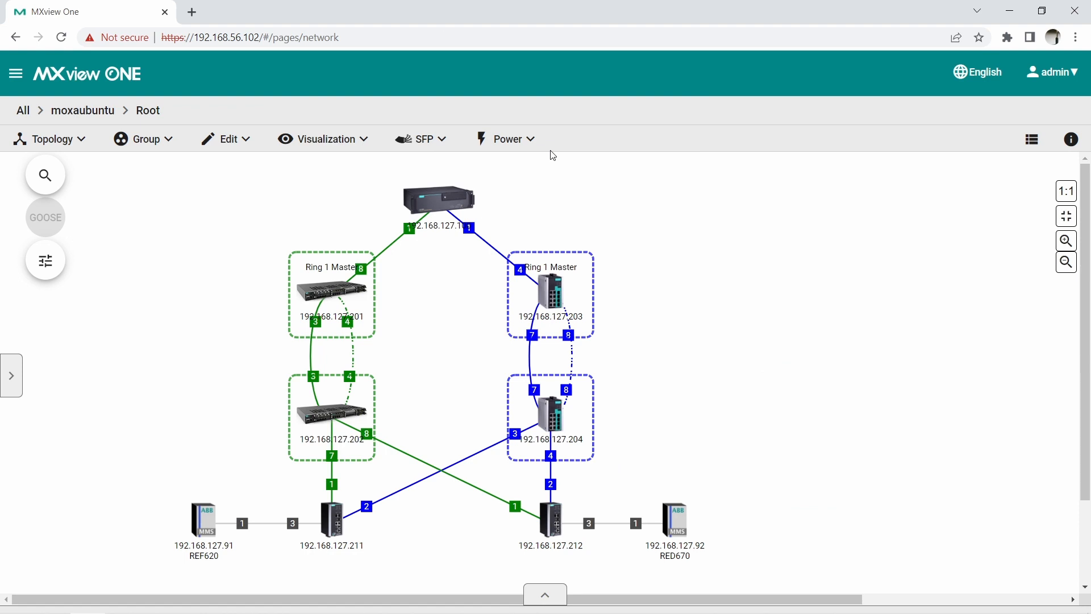
# Close the Device Properties panel to show the full substation topology map
pyautogui.click(45, 217)
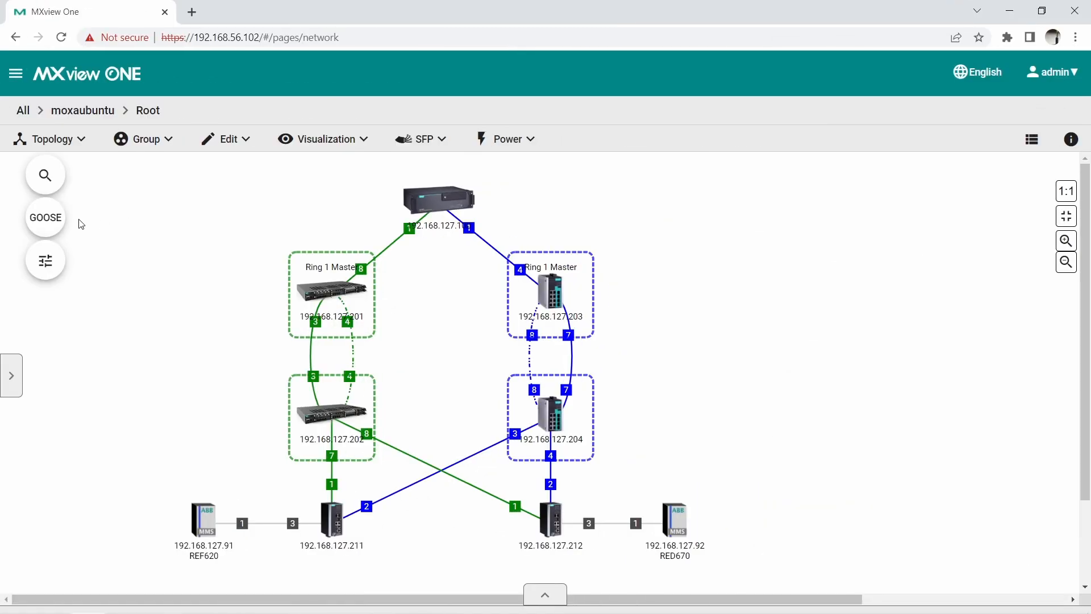
pyautogui.click(44, 217)
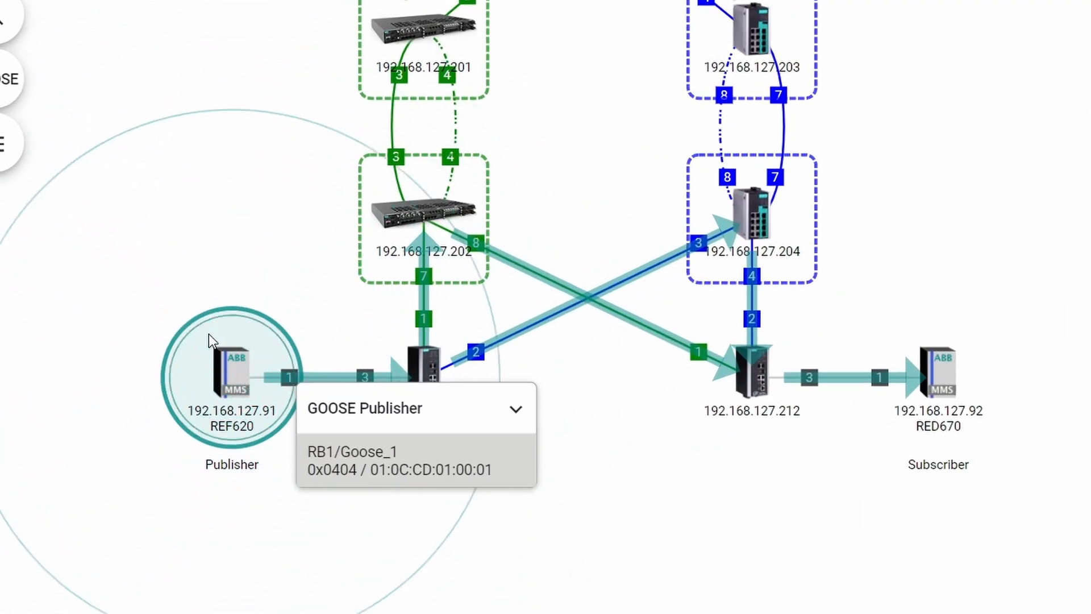
pyautogui.moveTo(751, 391)
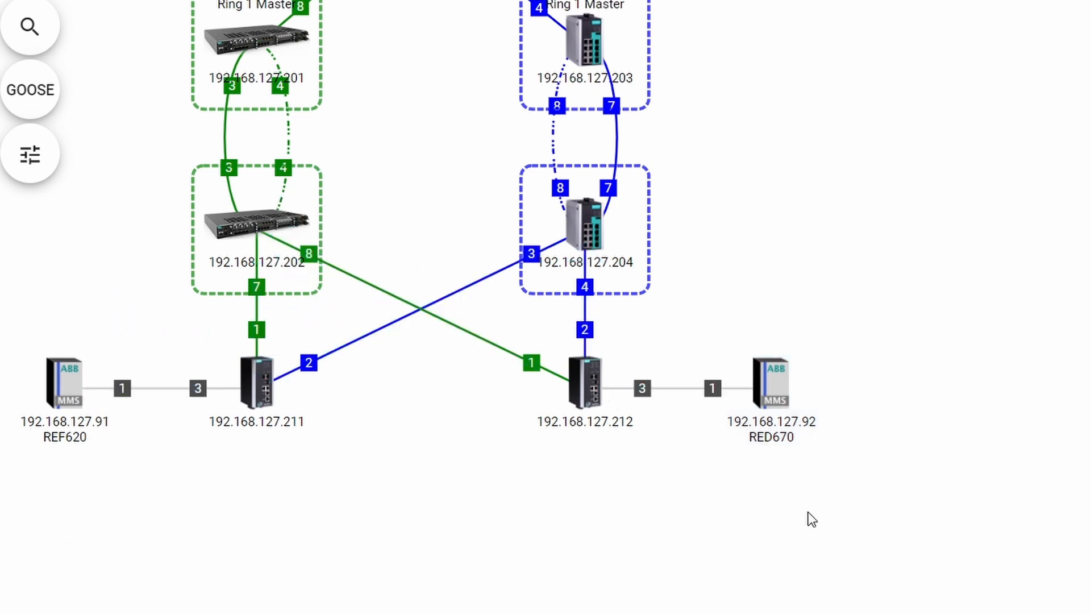
# Show the REF620 publisher's GOOSE flow and open the timeout resolution guide for RB1/Goose_1
pyautogui.click(771, 387)
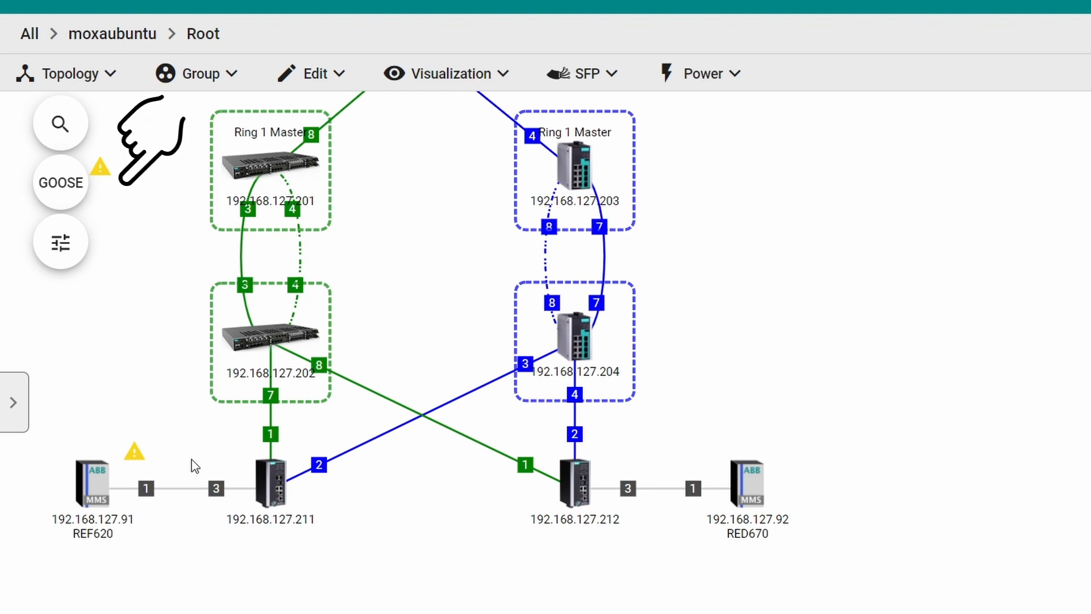
pyautogui.click(92, 484)
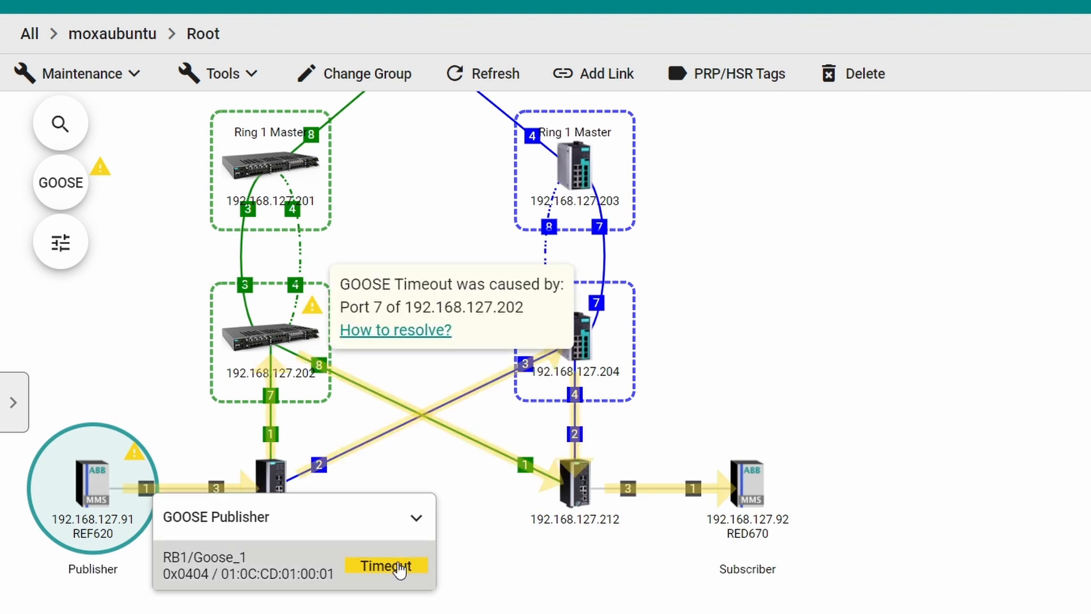
pyautogui.moveTo(425, 500)
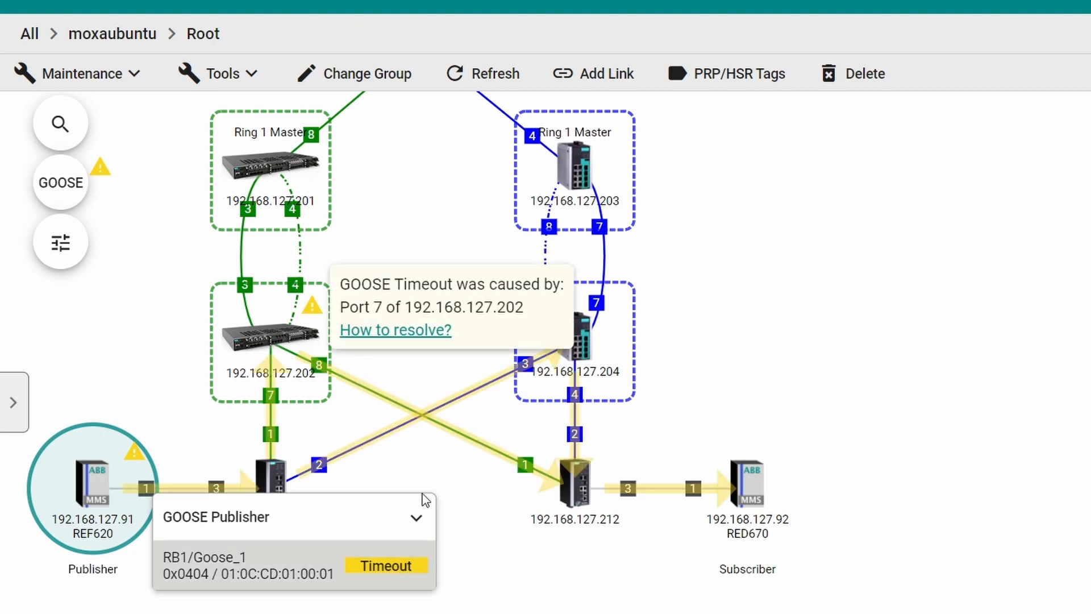
pyautogui.click(394, 330)
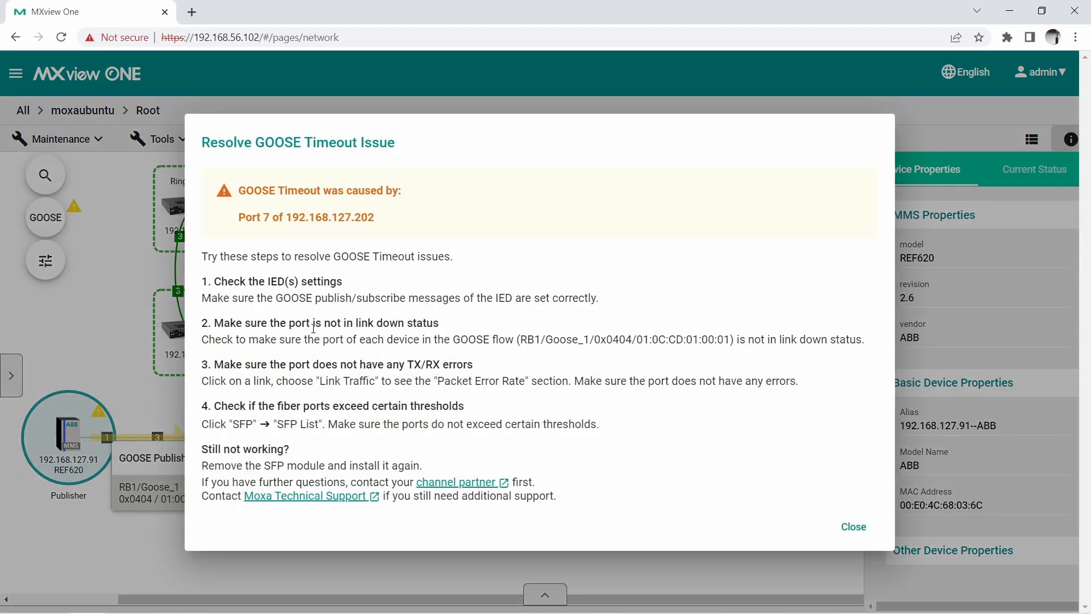
pyautogui.moveTo(531, 518)
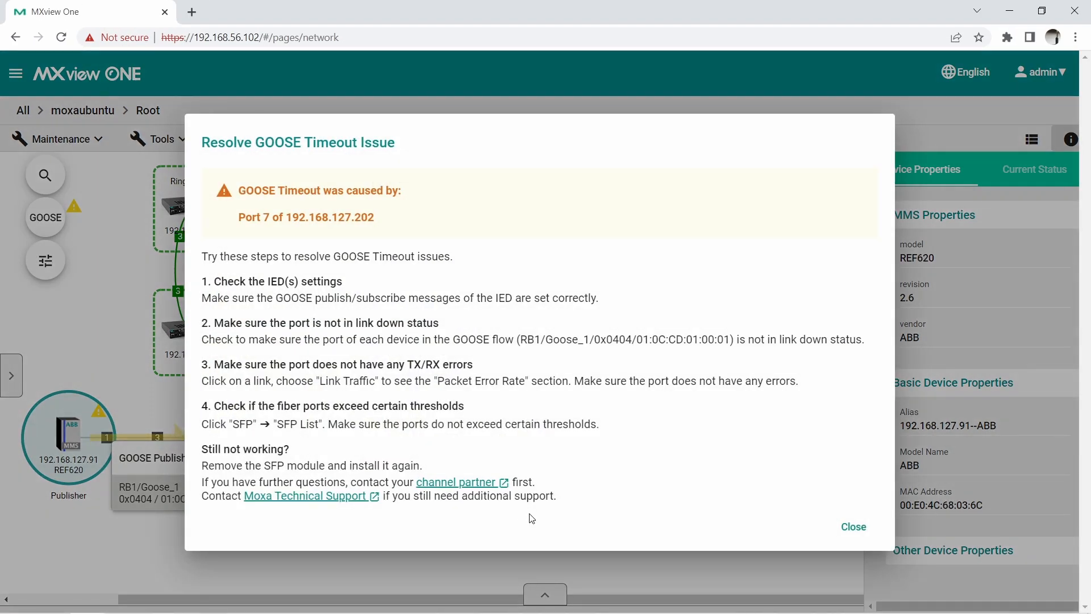
# Close the guide and view switch 192.168.127.202's GOOSE Check: RB1/Goose_1 Timeout on ingress port 7
pyautogui.click(852, 526)
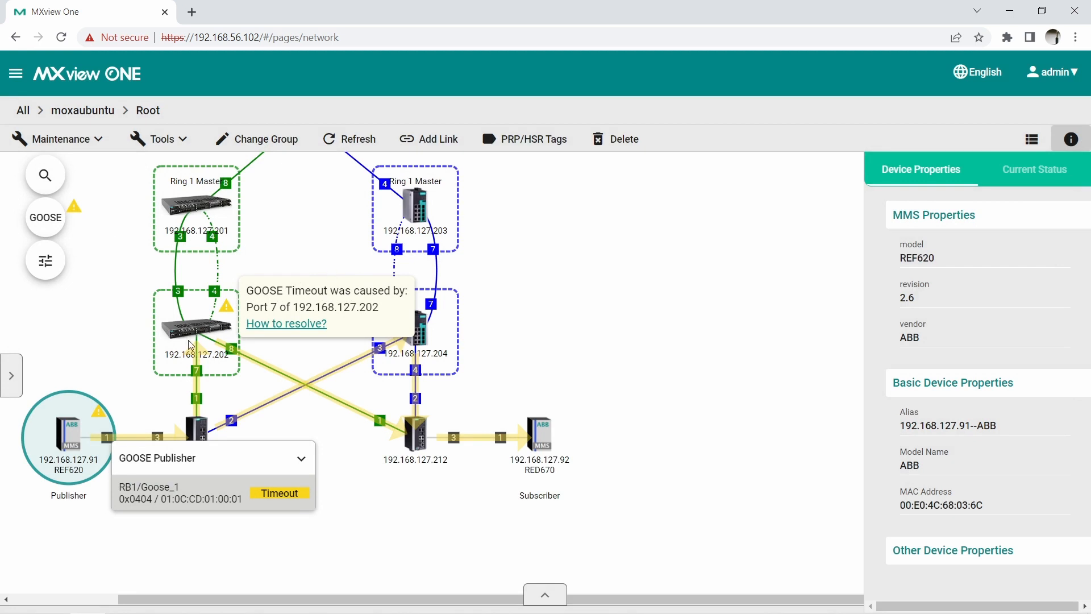
pyautogui.click(197, 331)
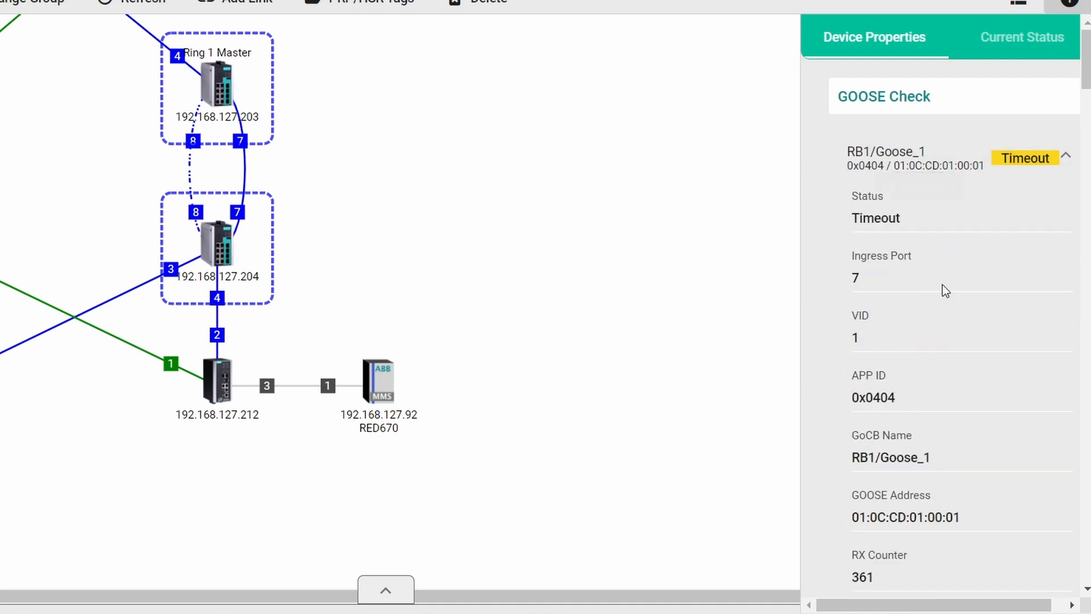
pyautogui.scroll(-3)
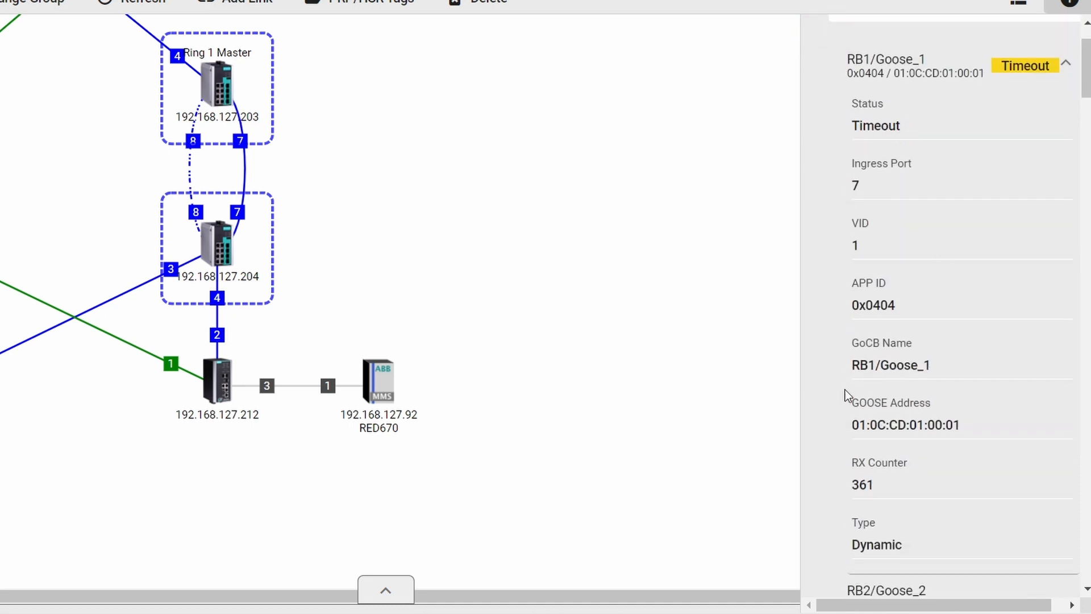
pyautogui.scroll(-3)
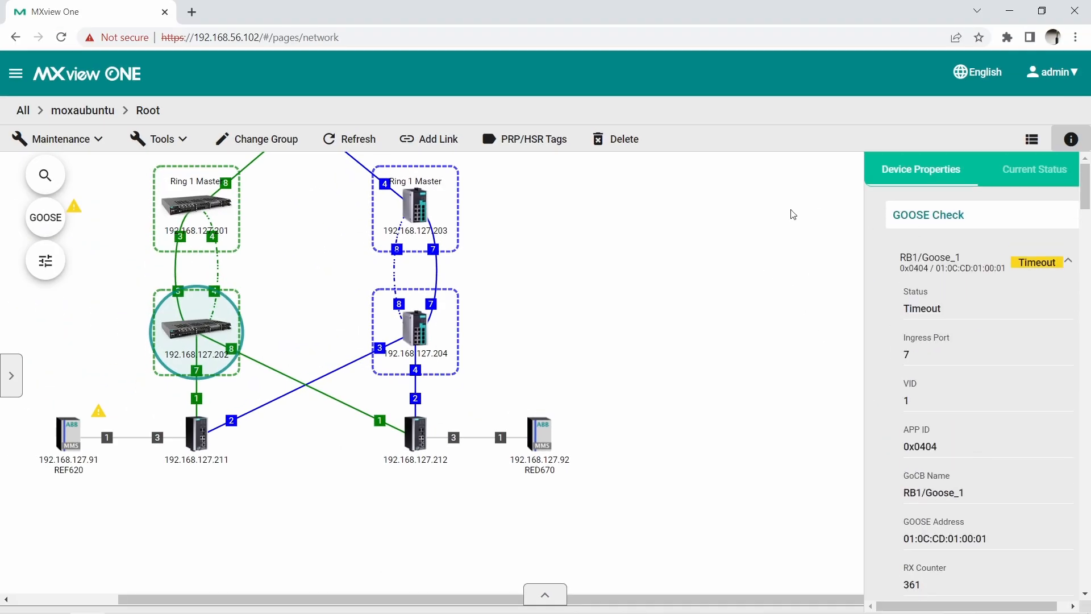
pyautogui.moveTo(182, 320)
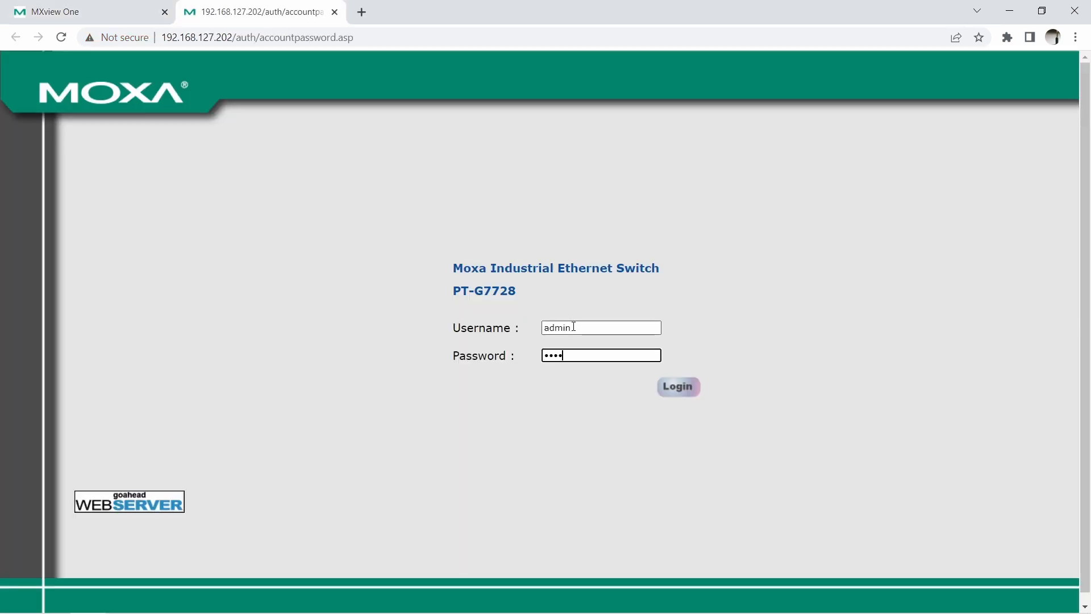
# Log in to the PT-G7728 web UI and view its GOOSE Check monitoring table showing RB1/Goose_1 Healthy
pyautogui.click(678, 386)
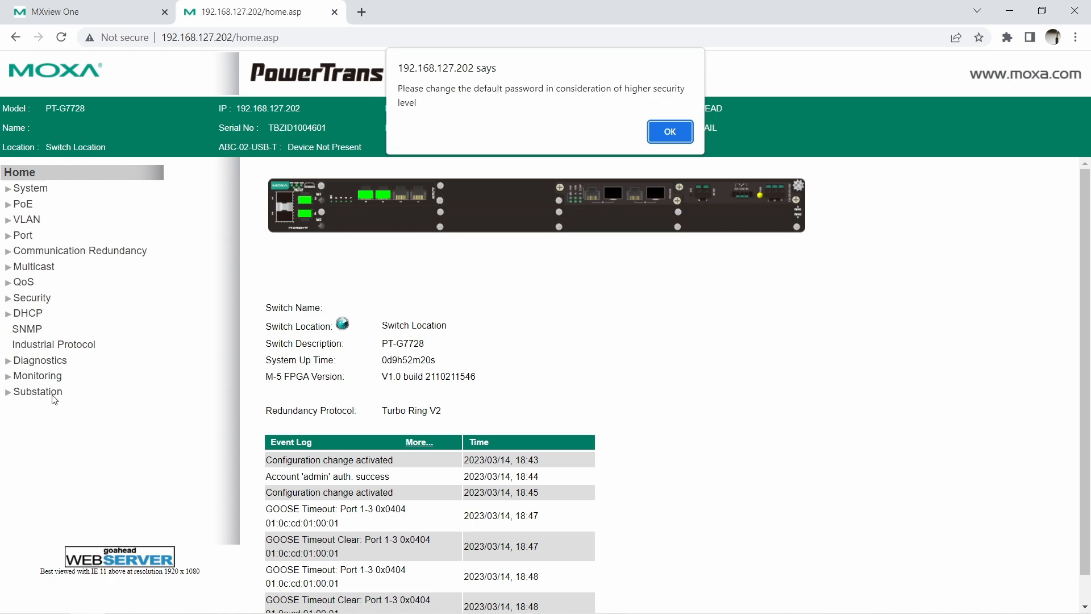
pyautogui.click(668, 131)
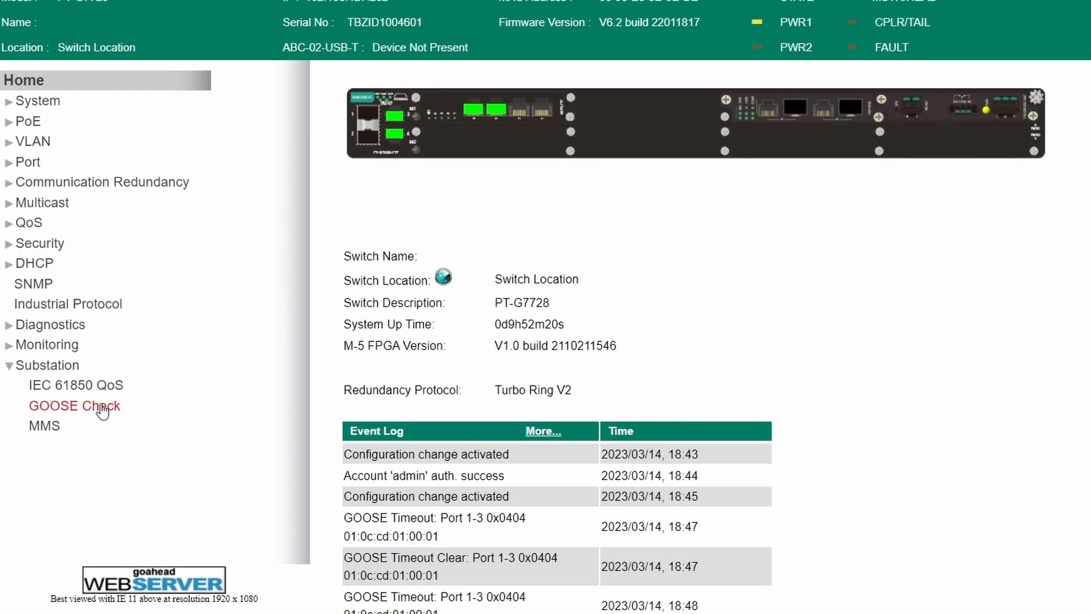
pyautogui.click(74, 405)
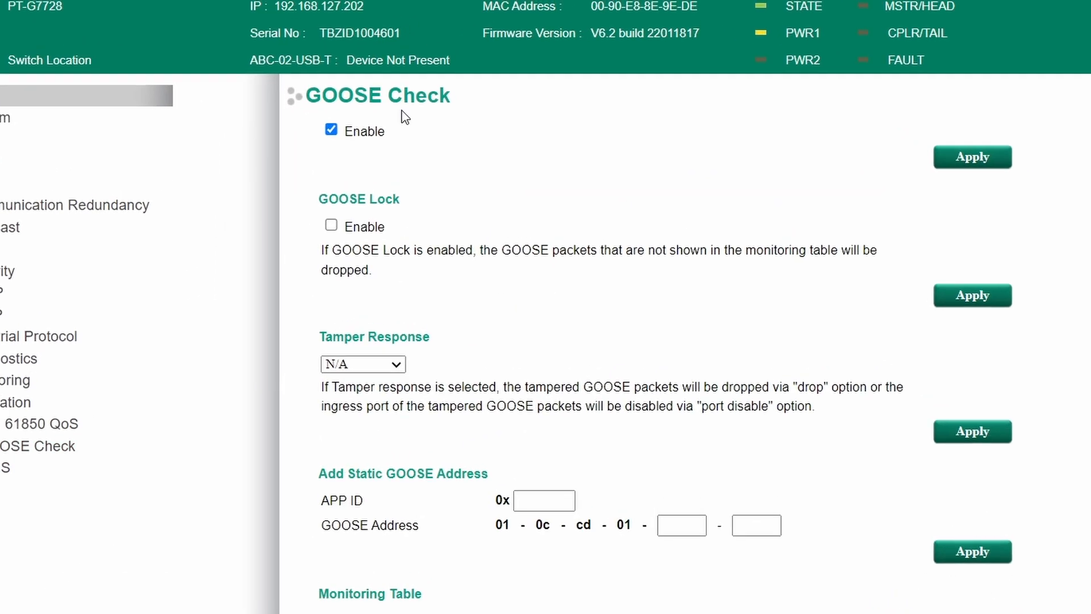
pyautogui.scroll(-3)
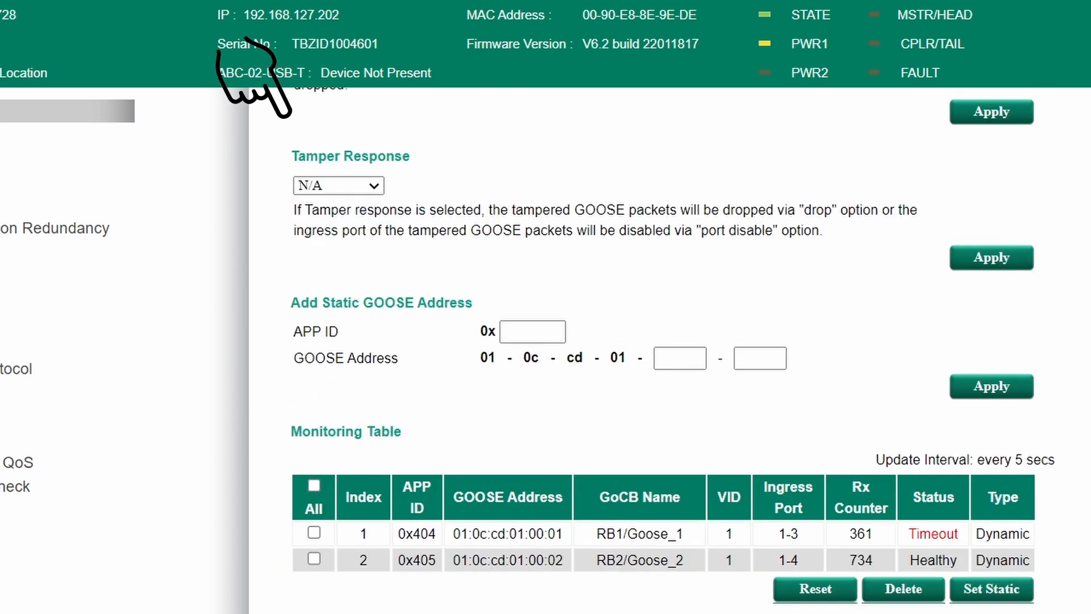
pyautogui.moveTo(261, 376)
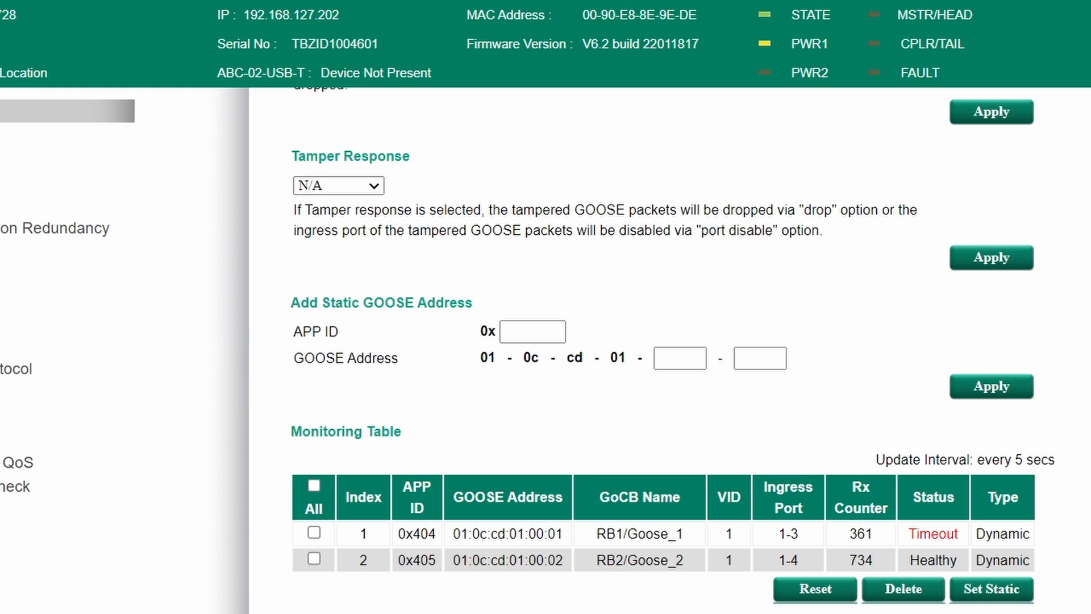
pyautogui.scroll(-3)
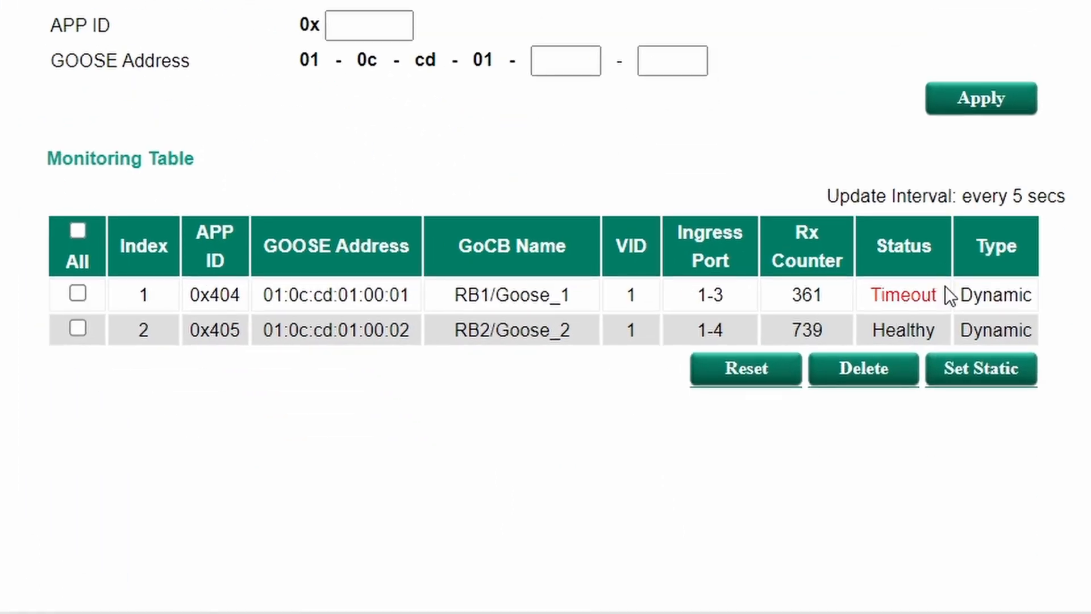
pyautogui.doubleClick(903, 295)
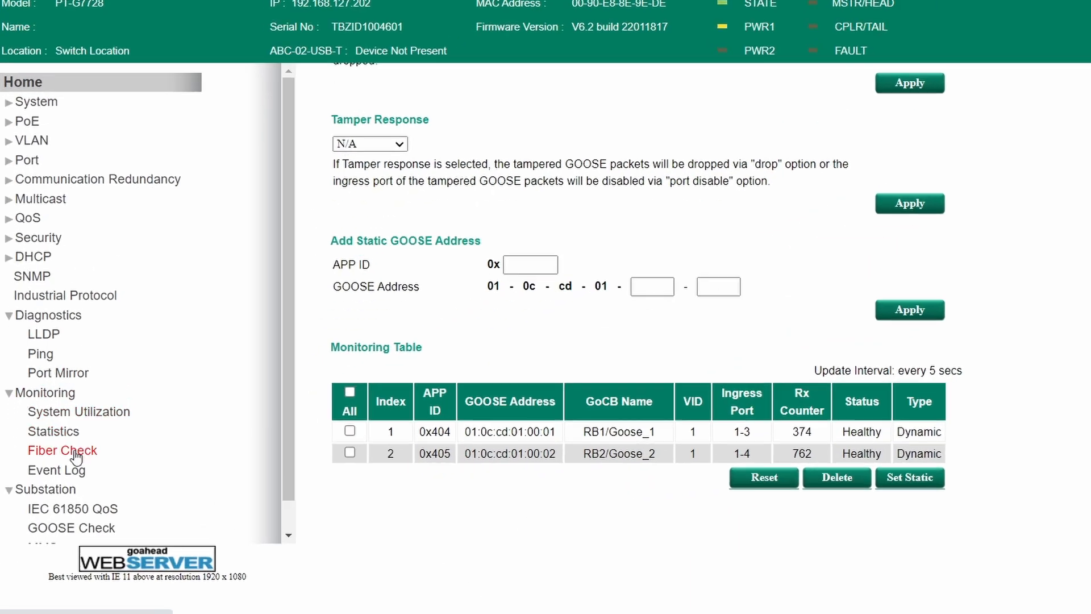
# Show the switch's Event Log under Monitoring, ending with the GOOSE Timeout Clear on port 1-3
pyautogui.click(57, 469)
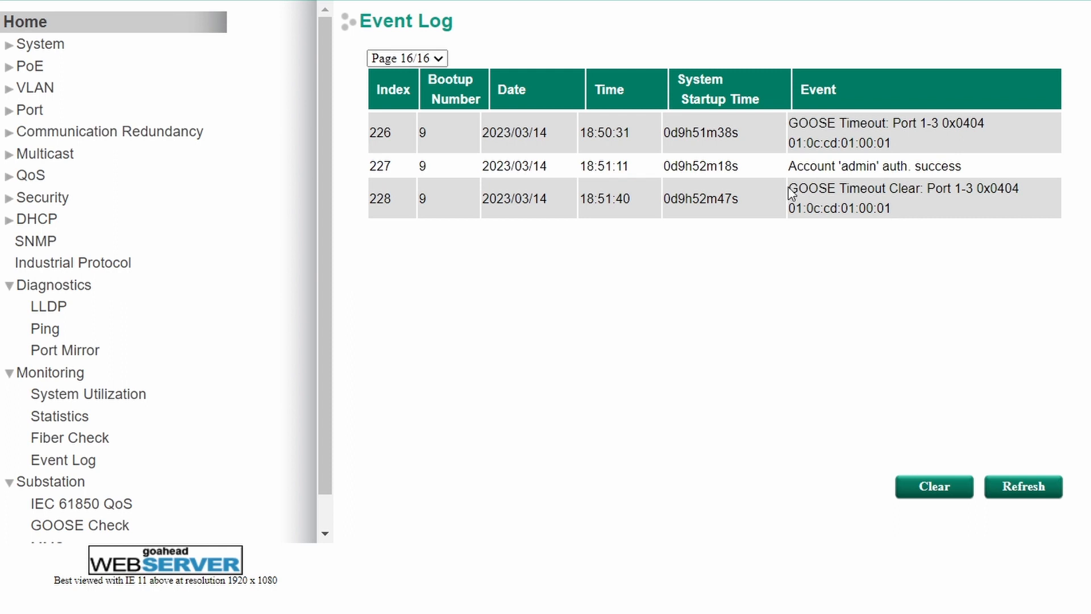
pyautogui.moveTo(871, 261)
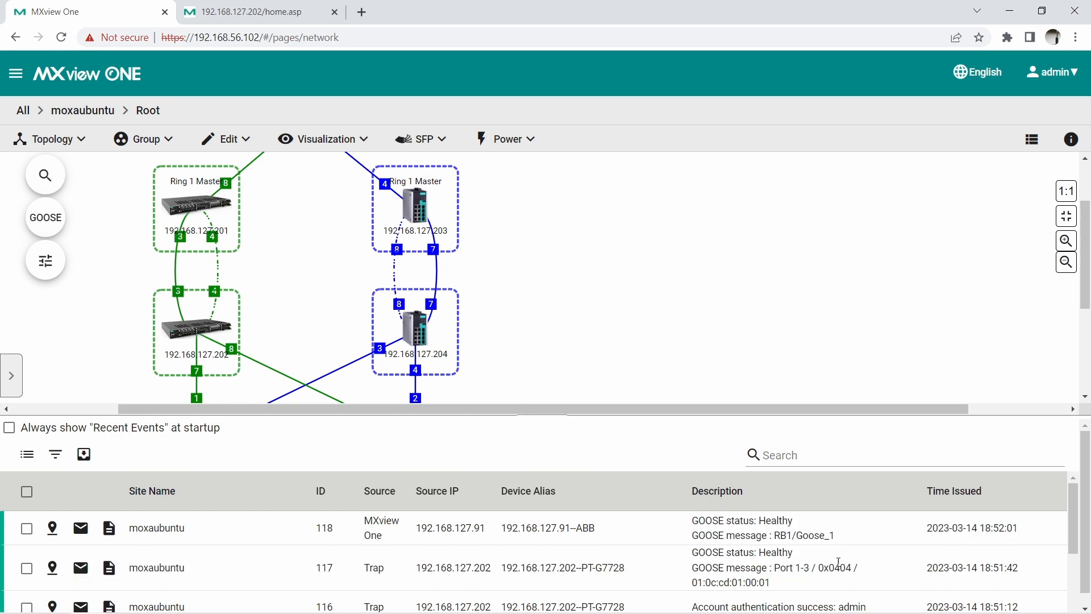
# Return to the PT-G7728 web console tab after reviewing MXview One's Healthy GOOSE events
pyautogui.click(254, 11)
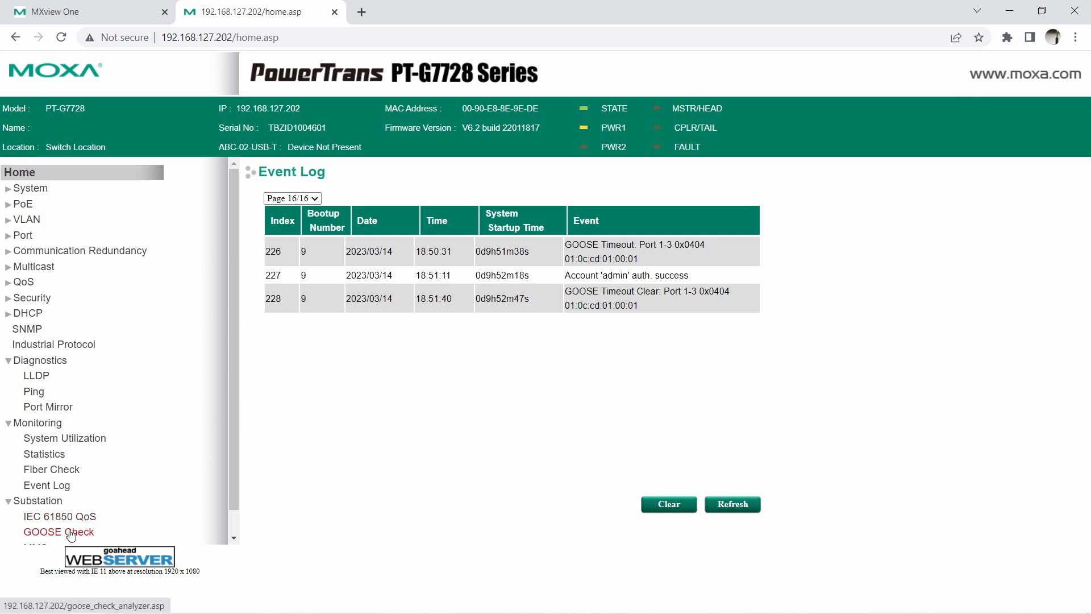
# Refresh the event log to reveal the new GOOSE Timeout on port 1-3 and Tampered SA conflict on port 1-2
pyautogui.click(58, 532)
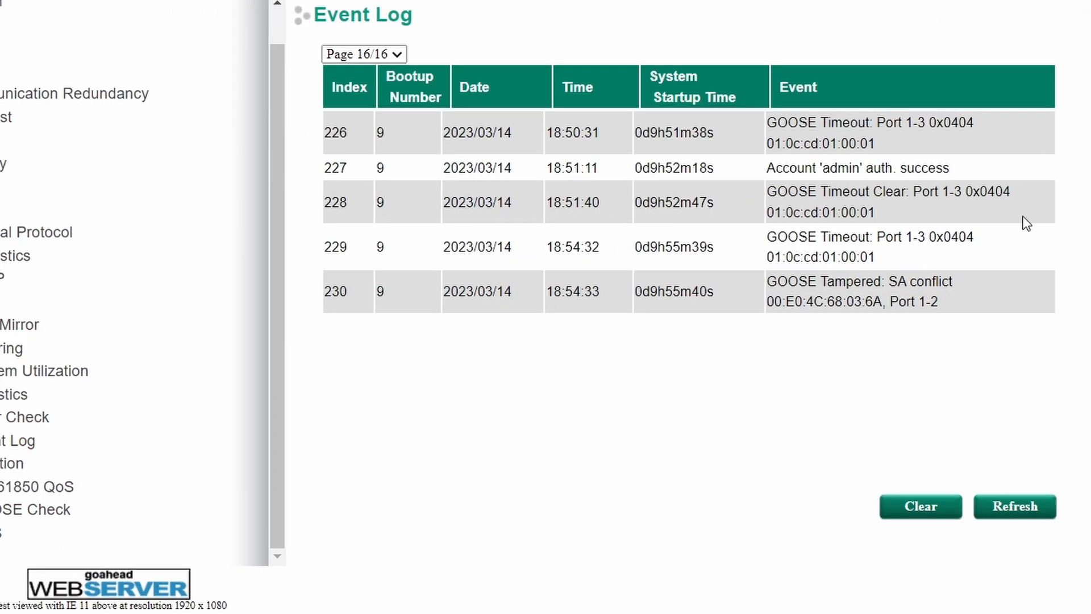
pyautogui.scroll(-3)
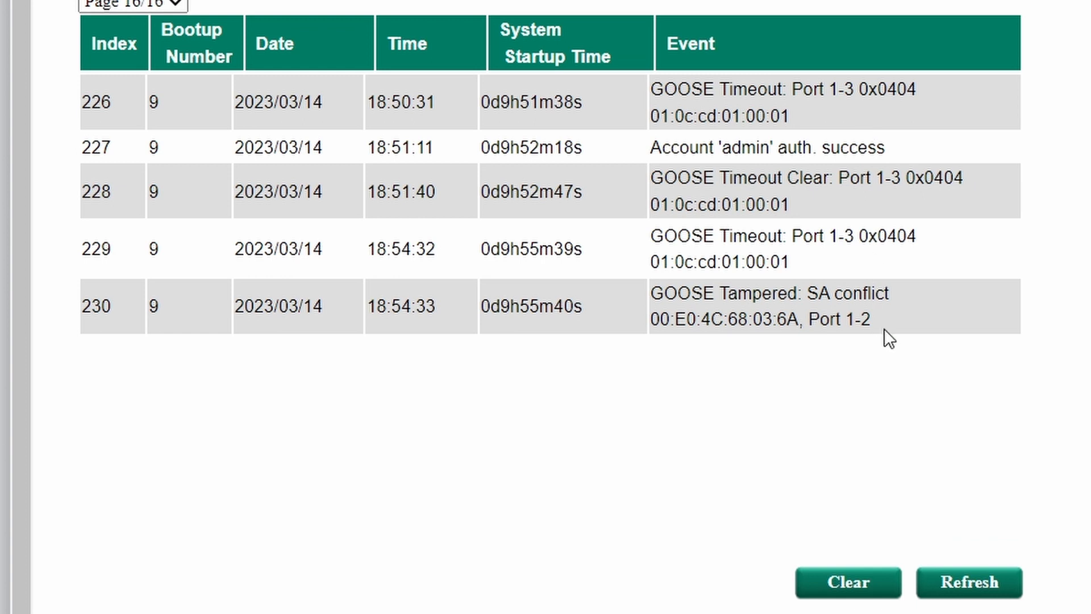
pyautogui.moveTo(654, 294); pyautogui.dragTo(870, 320)
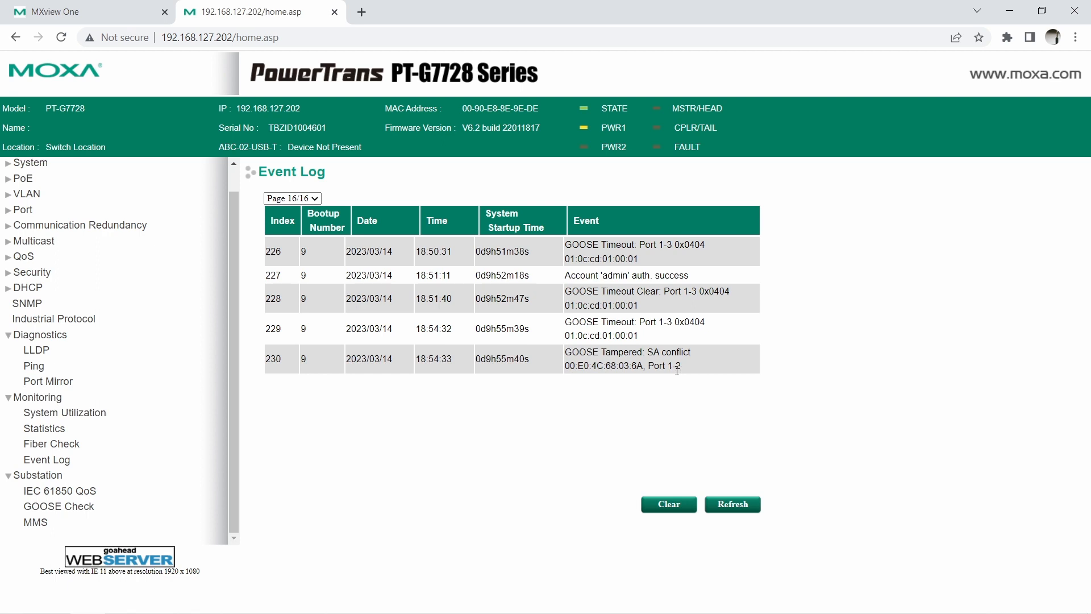
# Review RB1/Goose_1 flagged as Tampered in MXview One, including its resolution guide, then return to the switch console
pyautogui.click(83, 11)
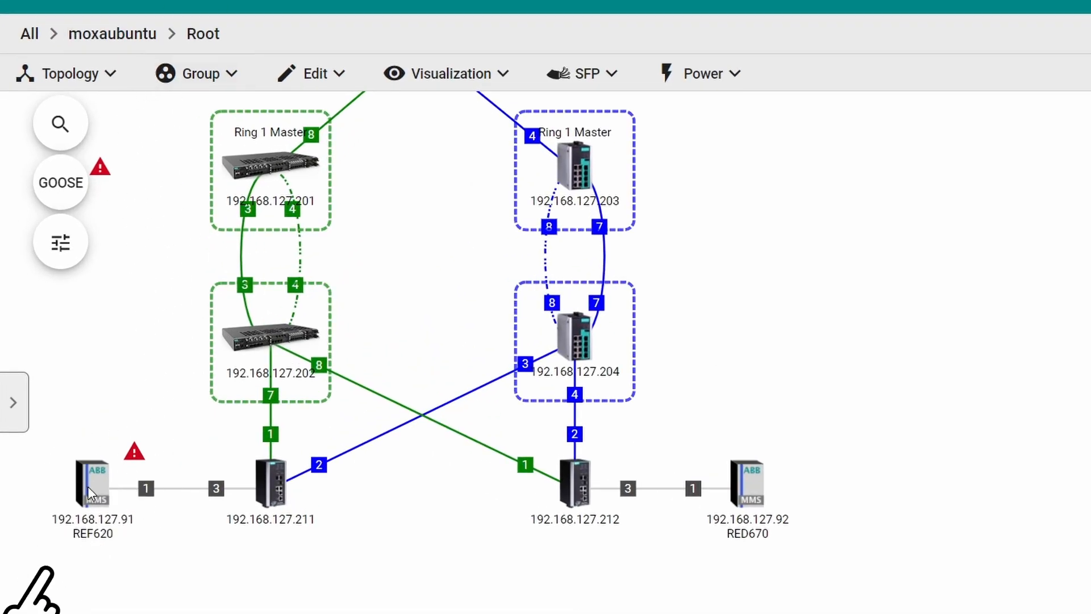
pyautogui.click(92, 480)
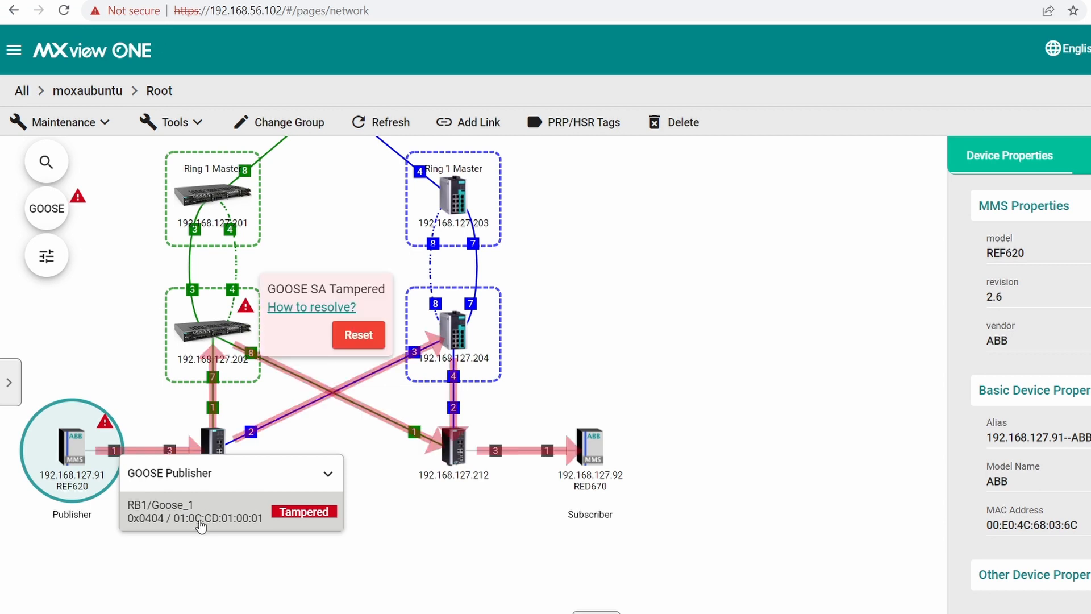
pyautogui.click(311, 307)
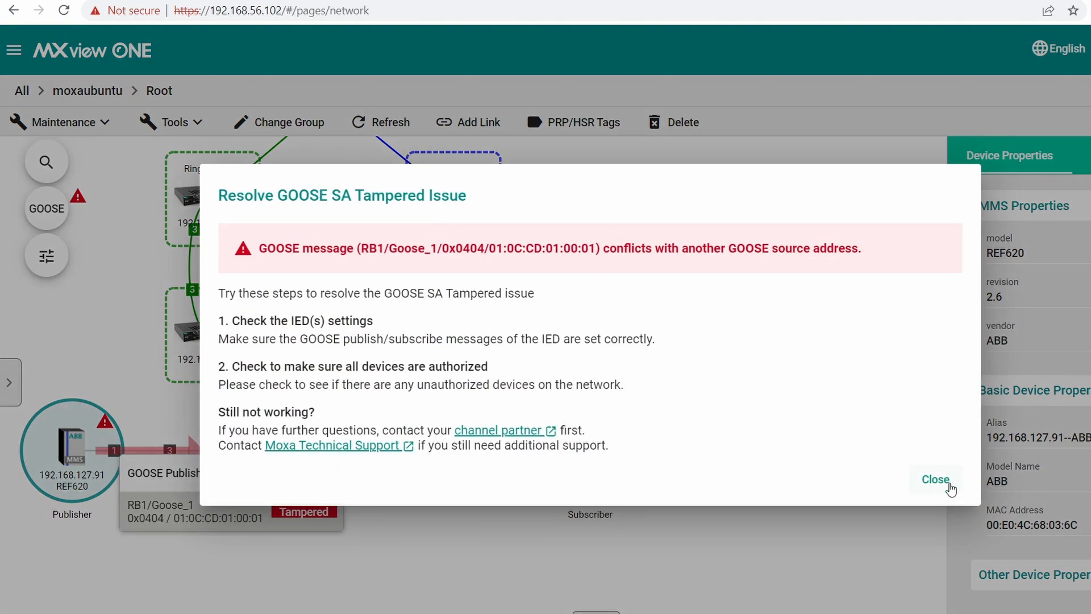
pyautogui.click(936, 479)
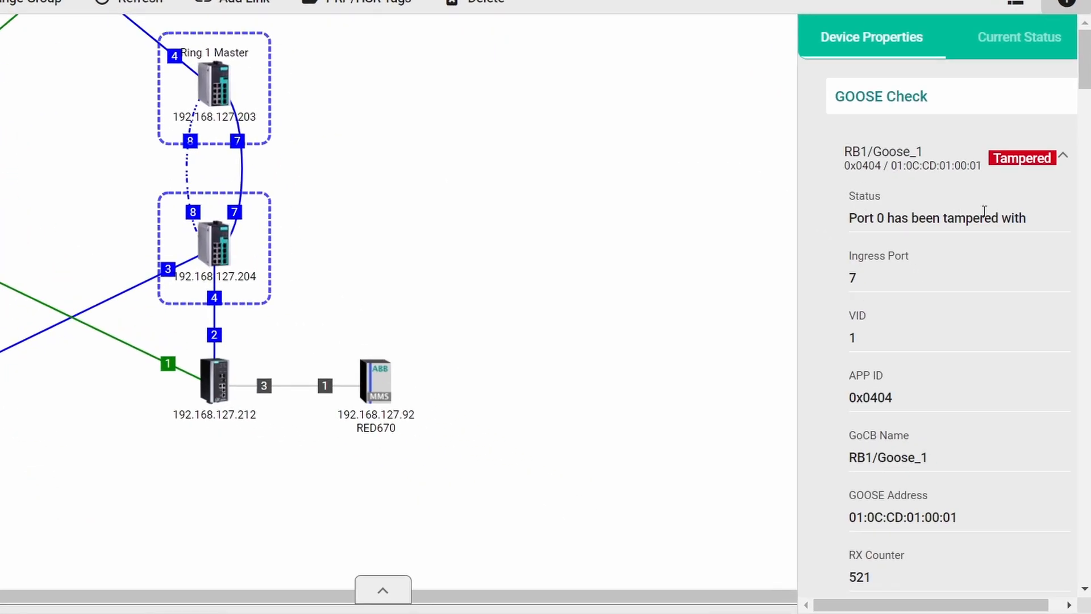
pyautogui.scroll(-3)
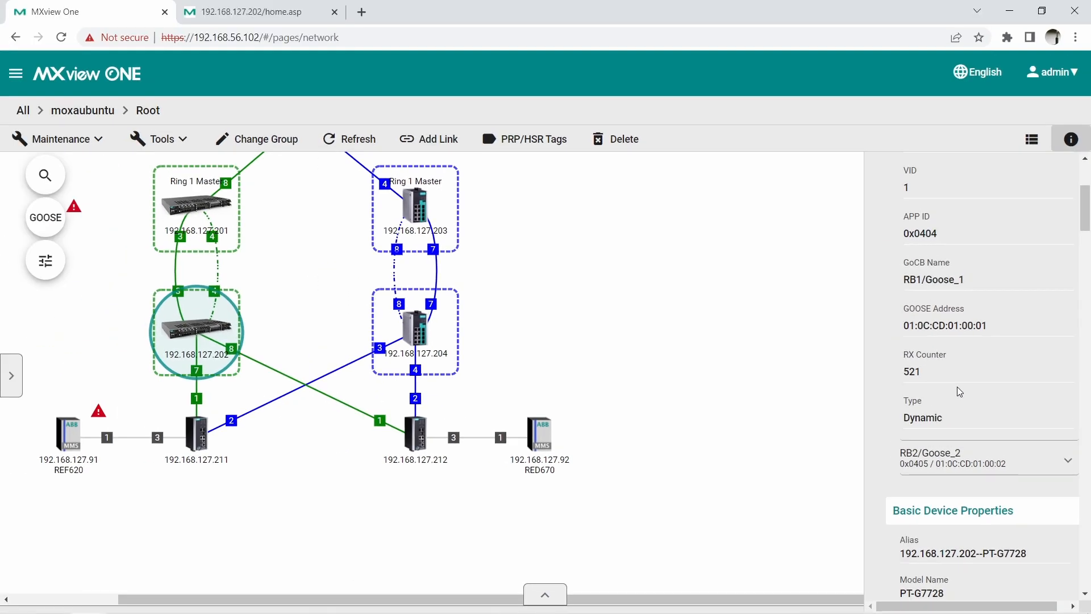
pyautogui.click(250, 11)
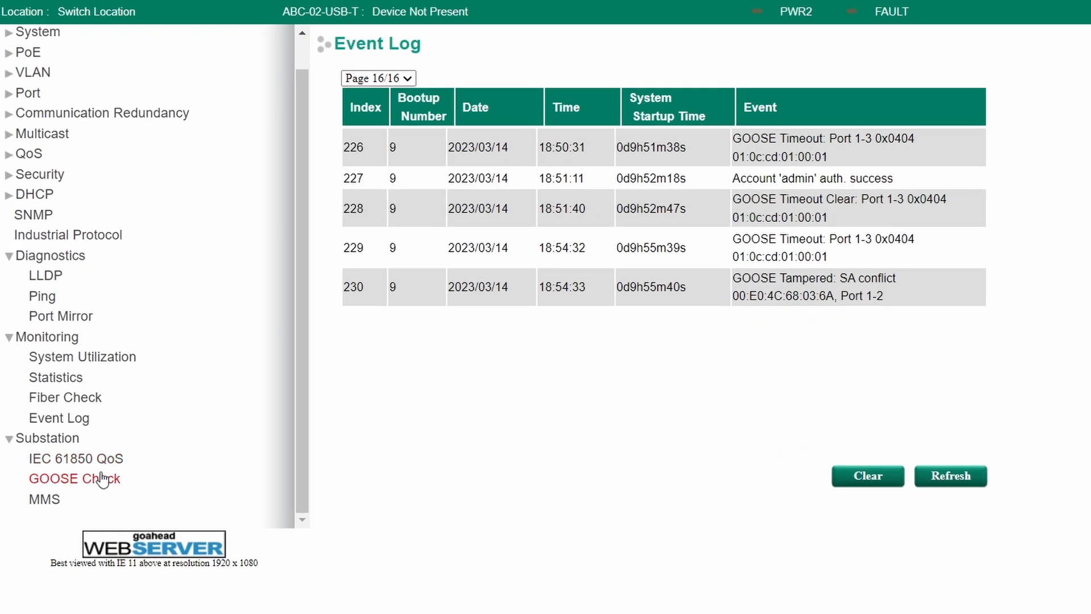
# In GOOSE Check, set both GOOSE streams Static and enable GOOSE Lock so both show Healthy
pyautogui.click(74, 478)
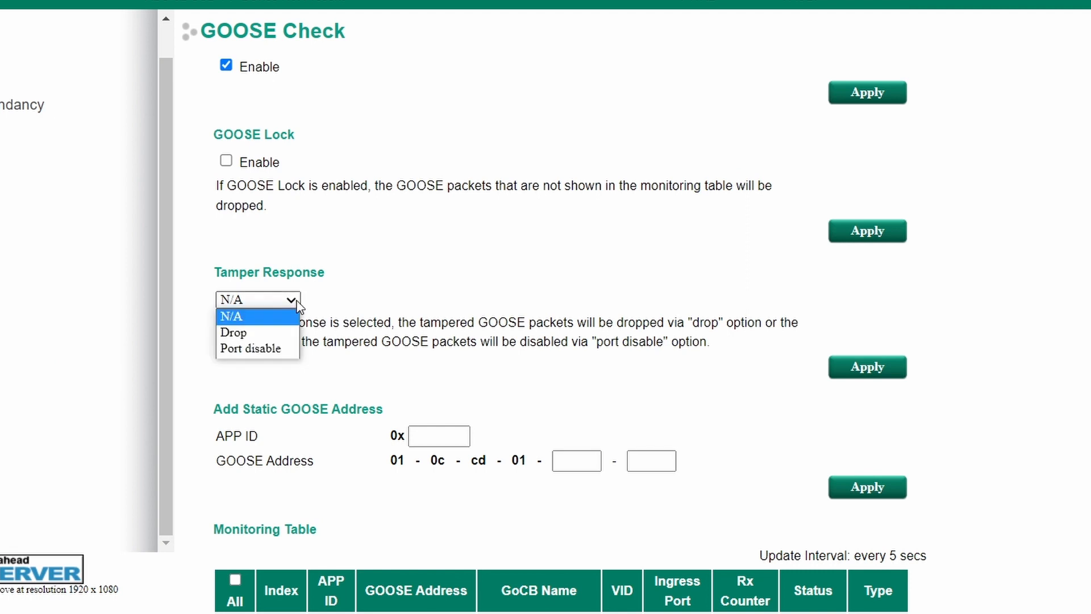
pyautogui.moveTo(270, 313)
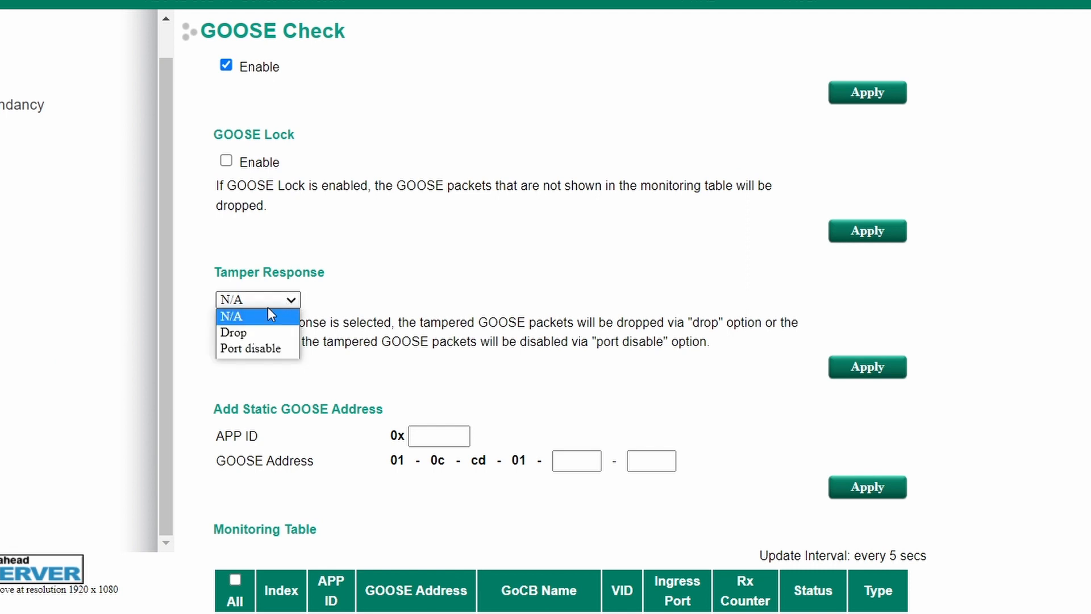
pyautogui.moveTo(258, 332)
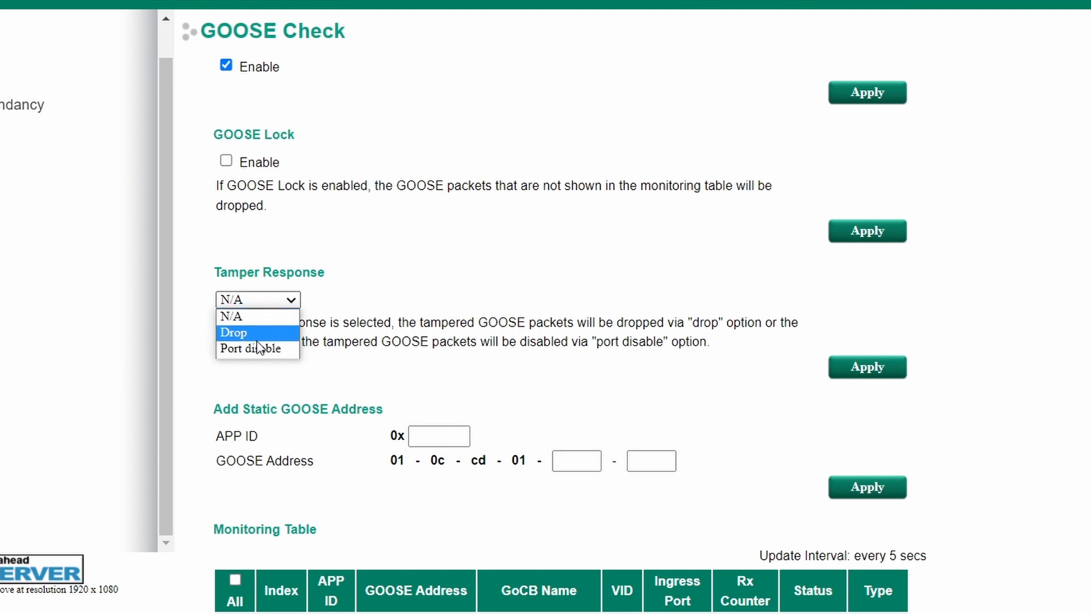
pyautogui.moveTo(256, 349)
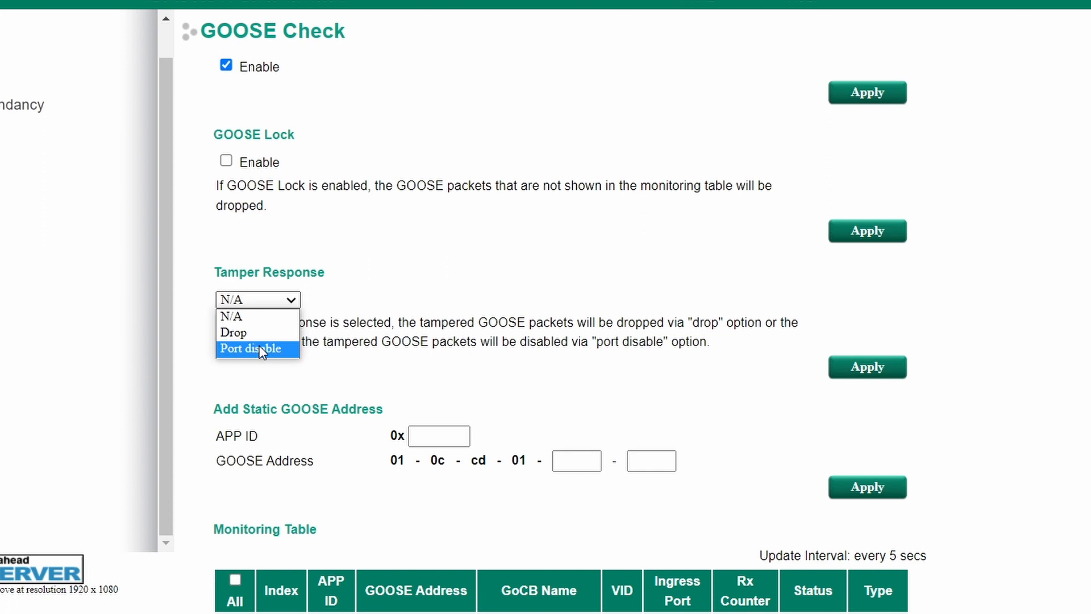
pyautogui.scroll(-3)
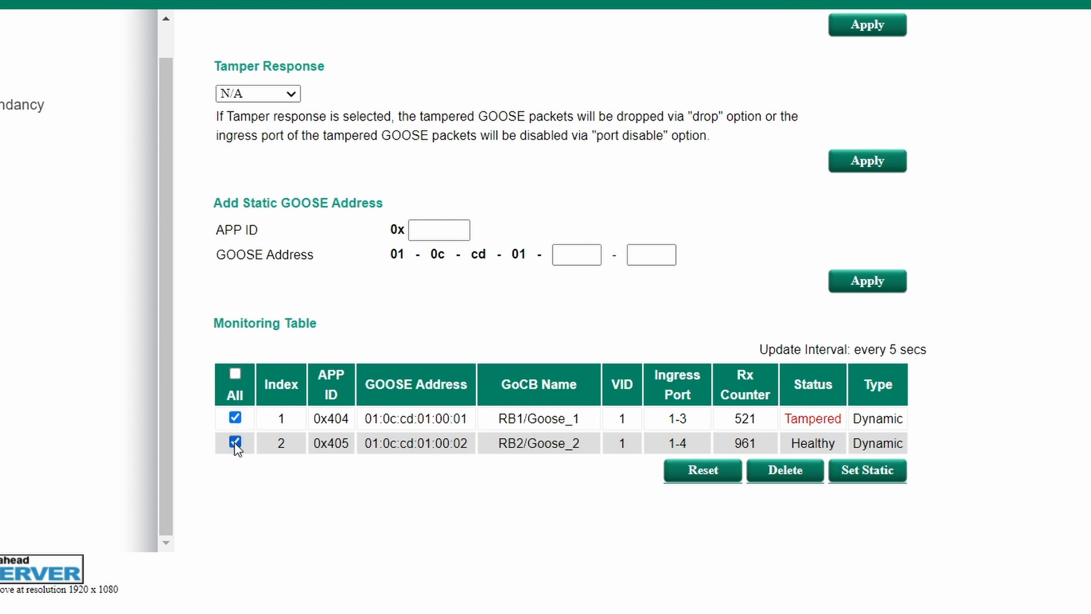
pyautogui.click(867, 471)
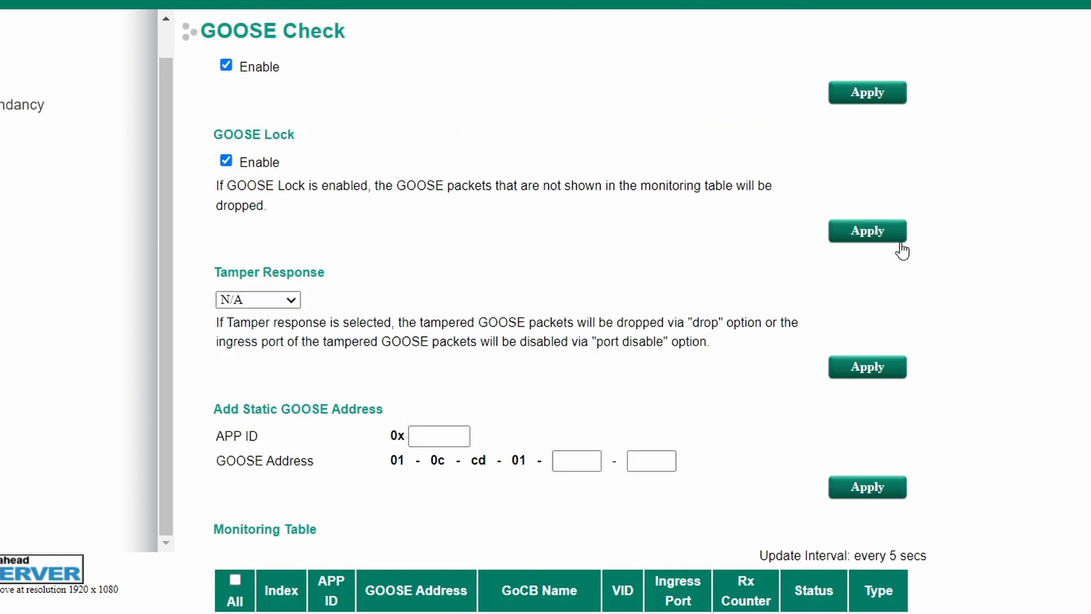
pyautogui.click(867, 231)
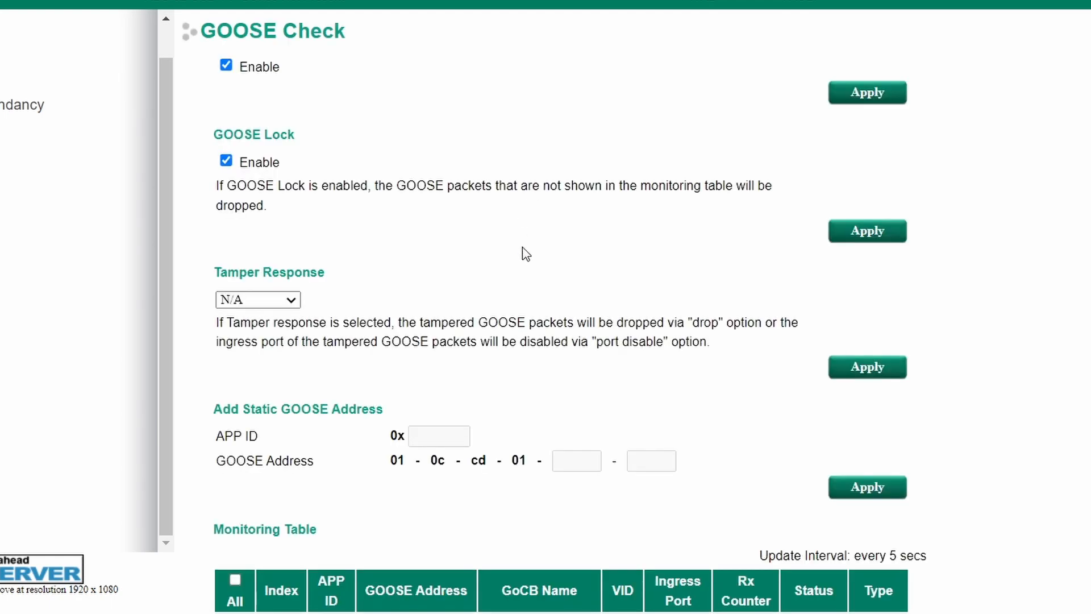
pyautogui.scroll(-3)
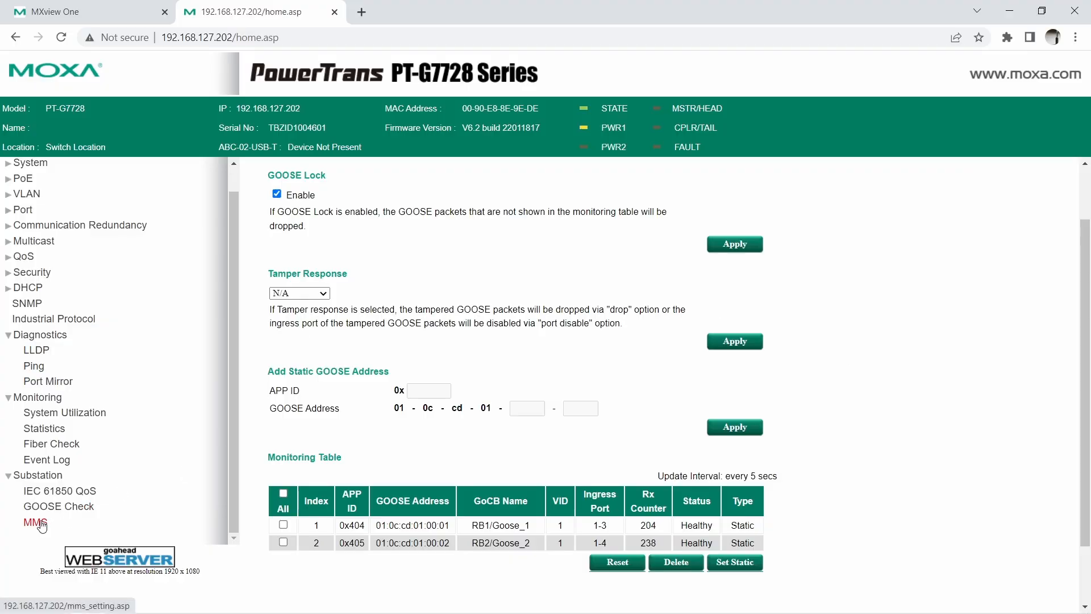
# Enable MMS on the switch from the MMS settings page
pyautogui.click(36, 522)
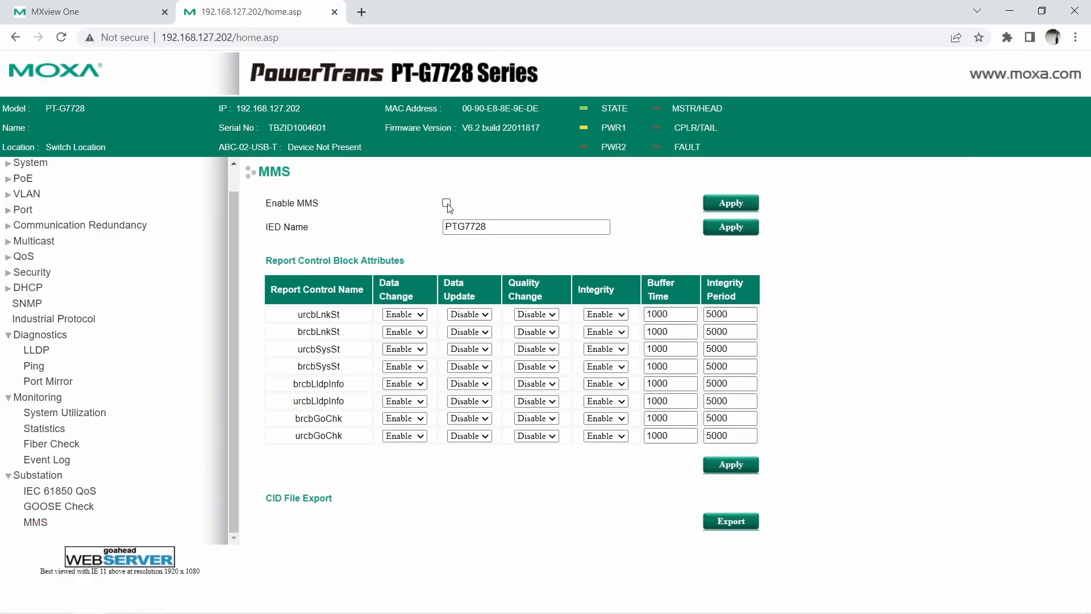
pyautogui.click(445, 203)
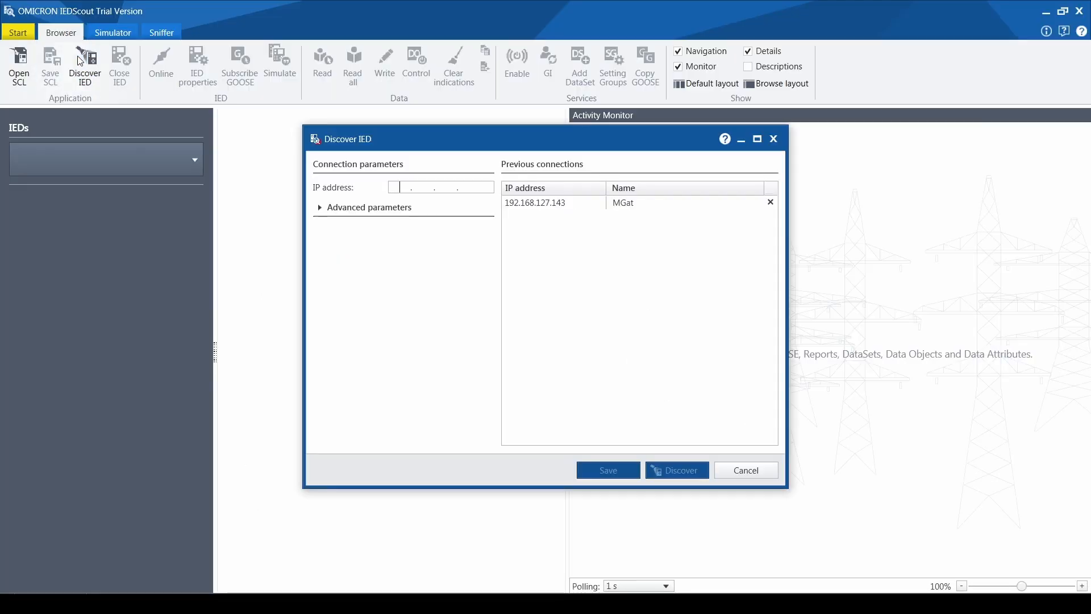
# Discover the IED at 192.168.127.202 so IEDScout connects to PTG7728 and reads its values
pyautogui.write('192 . 168 . 127 .')
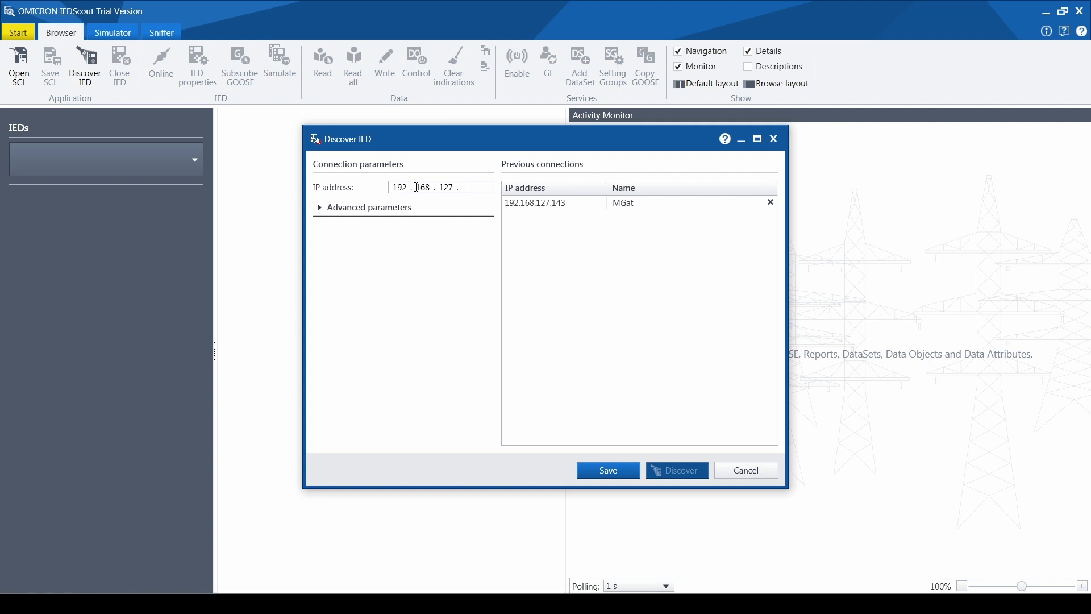
pyautogui.write('202')
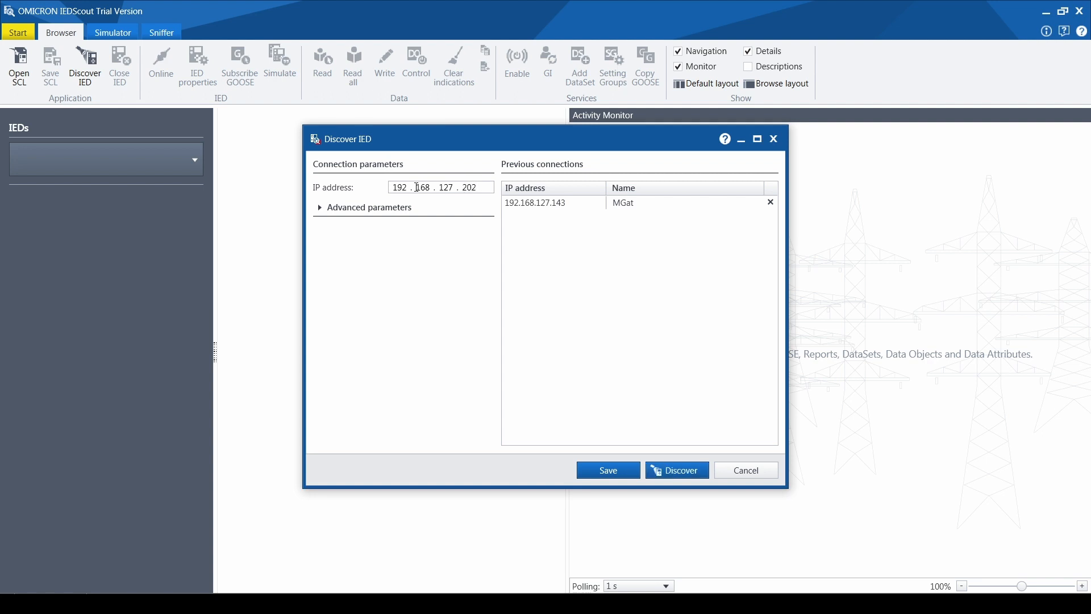
pyautogui.click(675, 469)
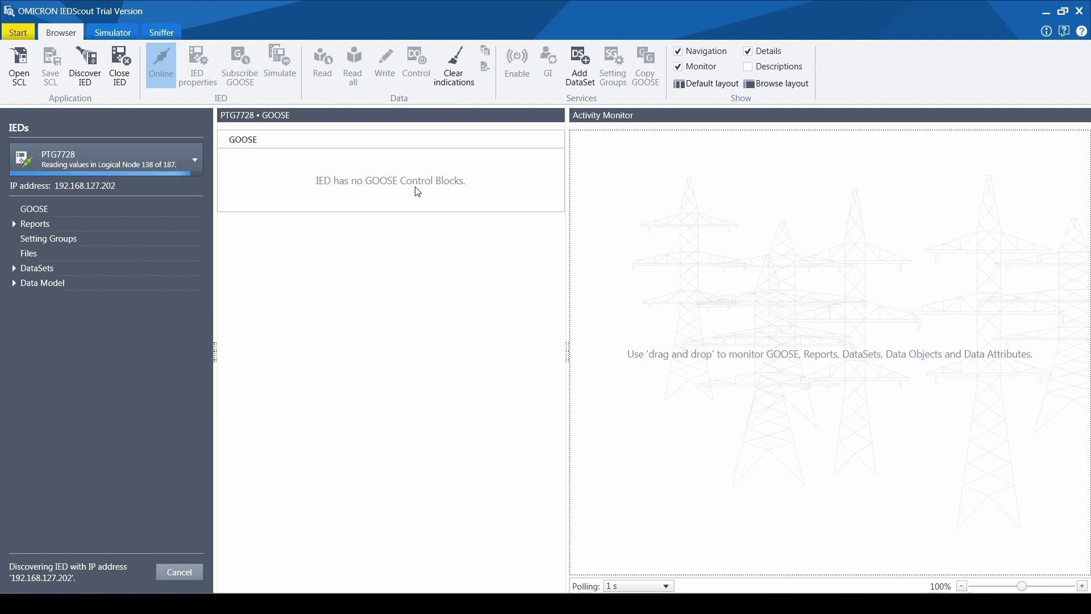
# Browse the PTG7728 data model under C1 through logical nodes LLN0, LBRI1, LCCH1, LPCP1 and LPLD1
pyautogui.click(42, 283)
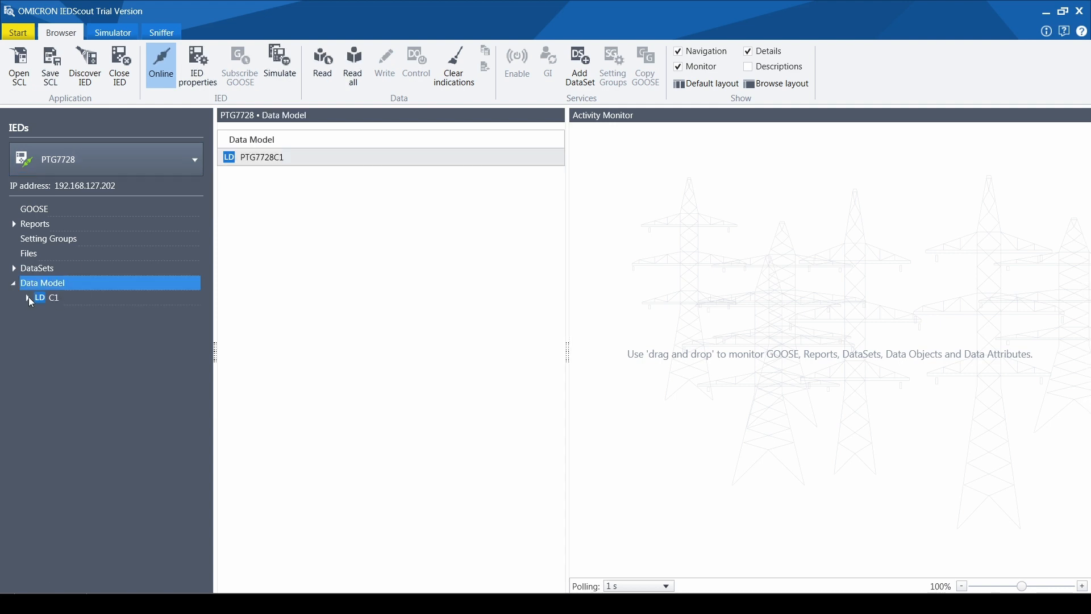
pyautogui.click(28, 296)
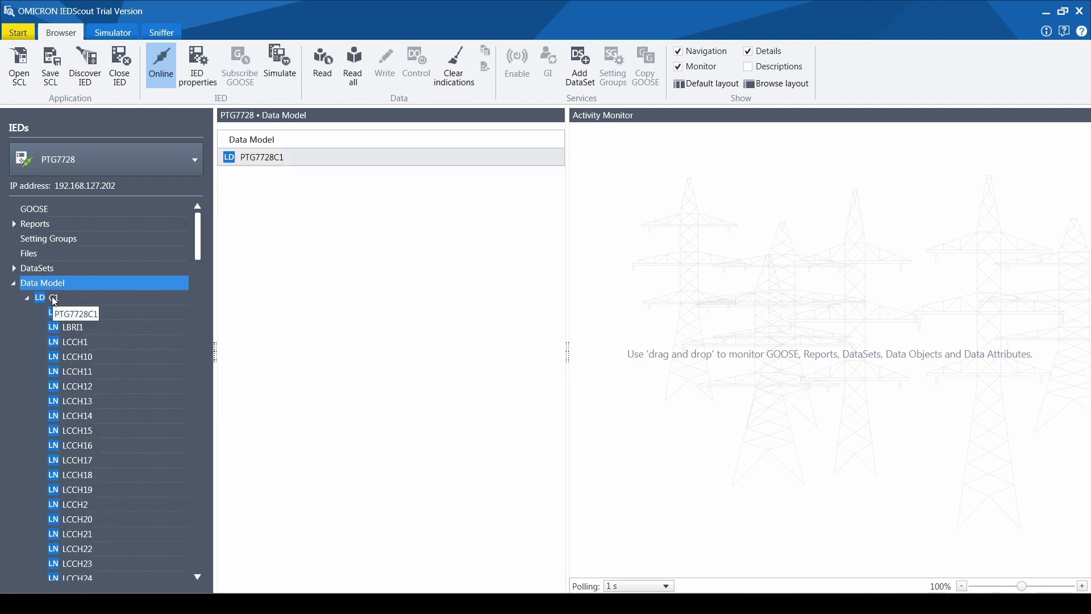
pyautogui.click(71, 311)
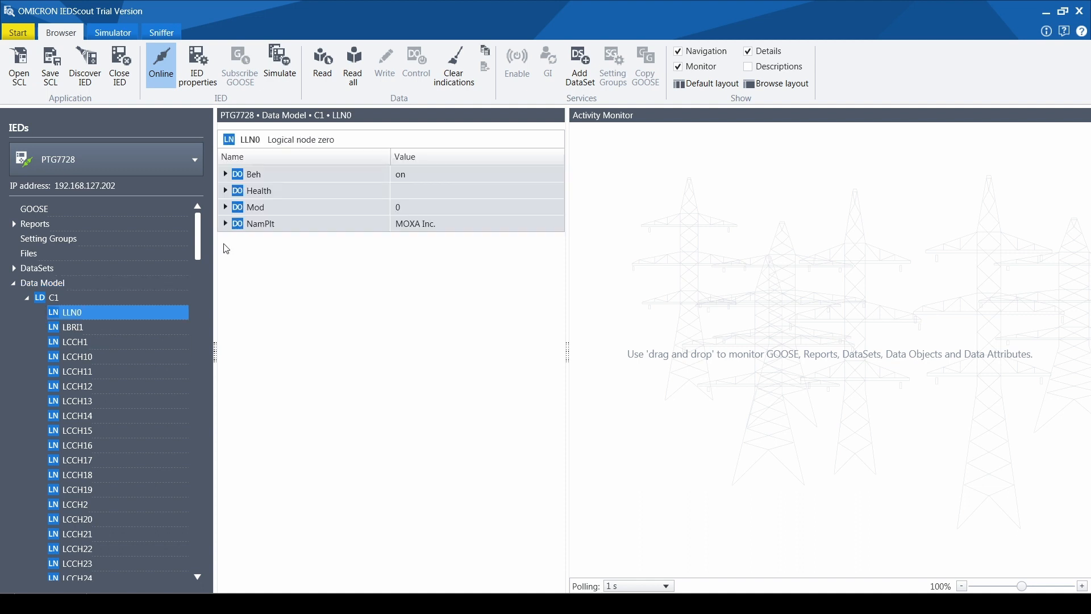
pyautogui.moveTo(428, 222)
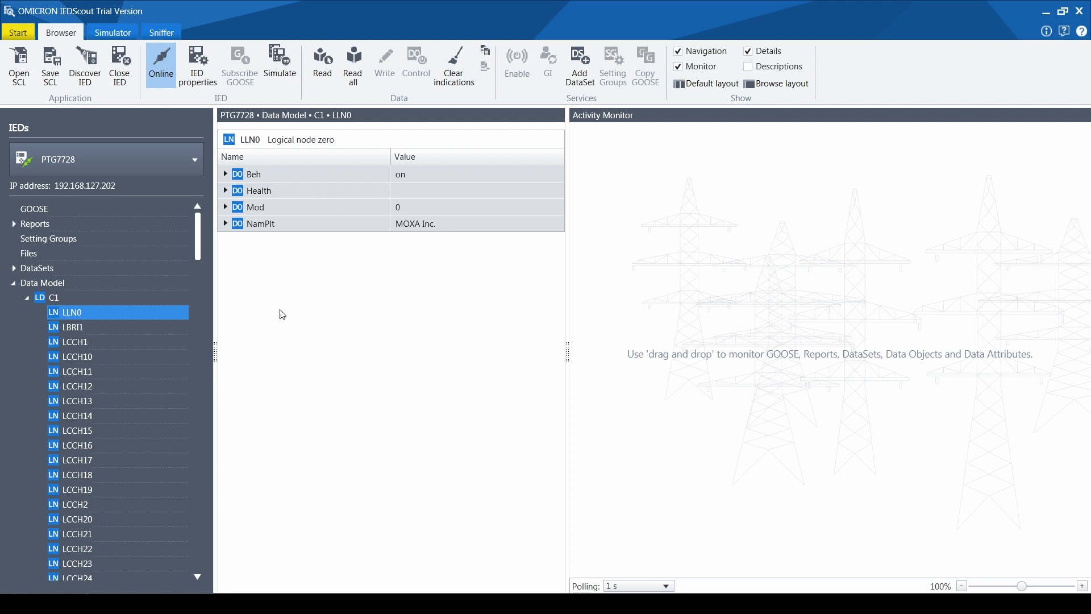
pyautogui.click(72, 328)
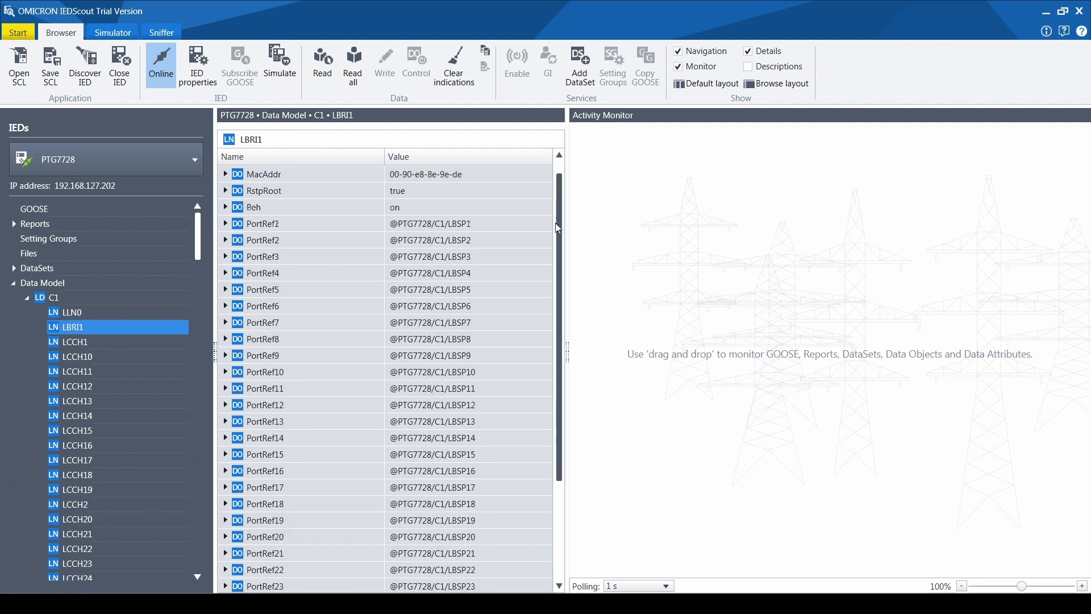
pyautogui.click(73, 342)
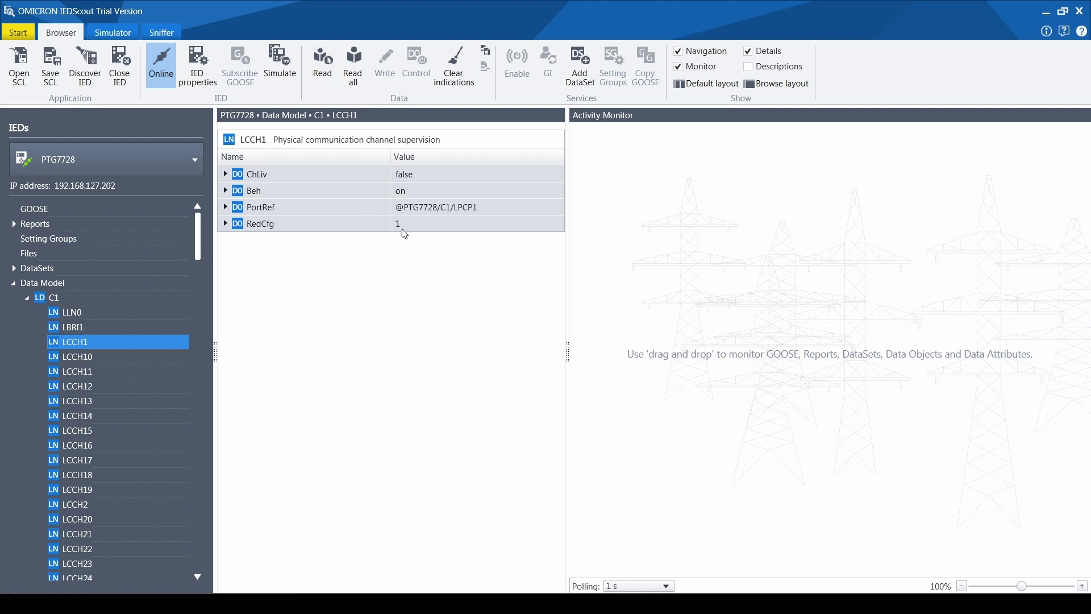
pyautogui.scroll(-3)
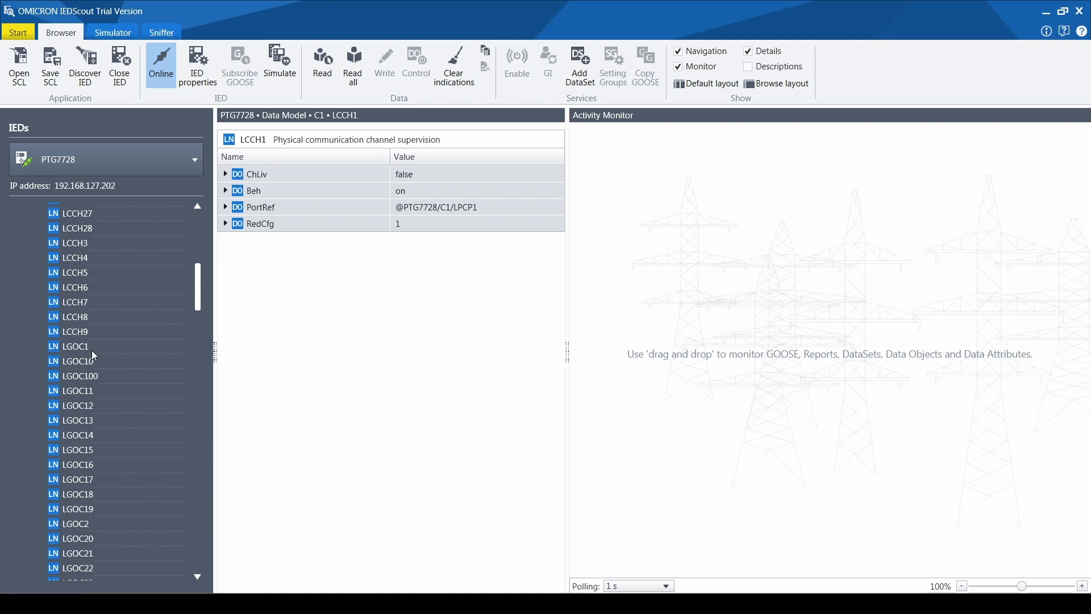
pyautogui.click(75, 346)
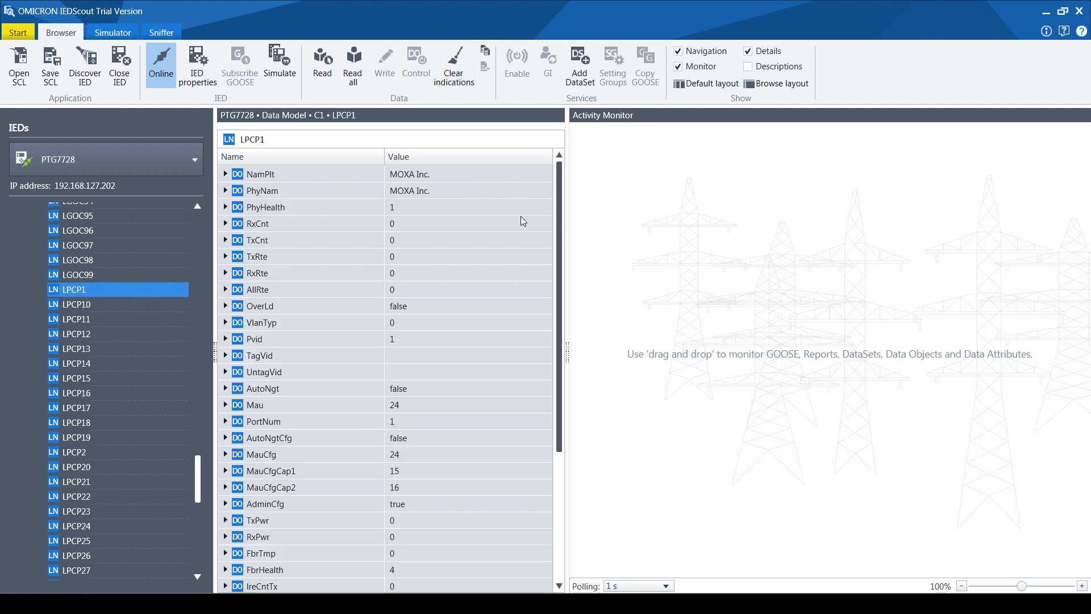
pyautogui.moveTo(413, 233)
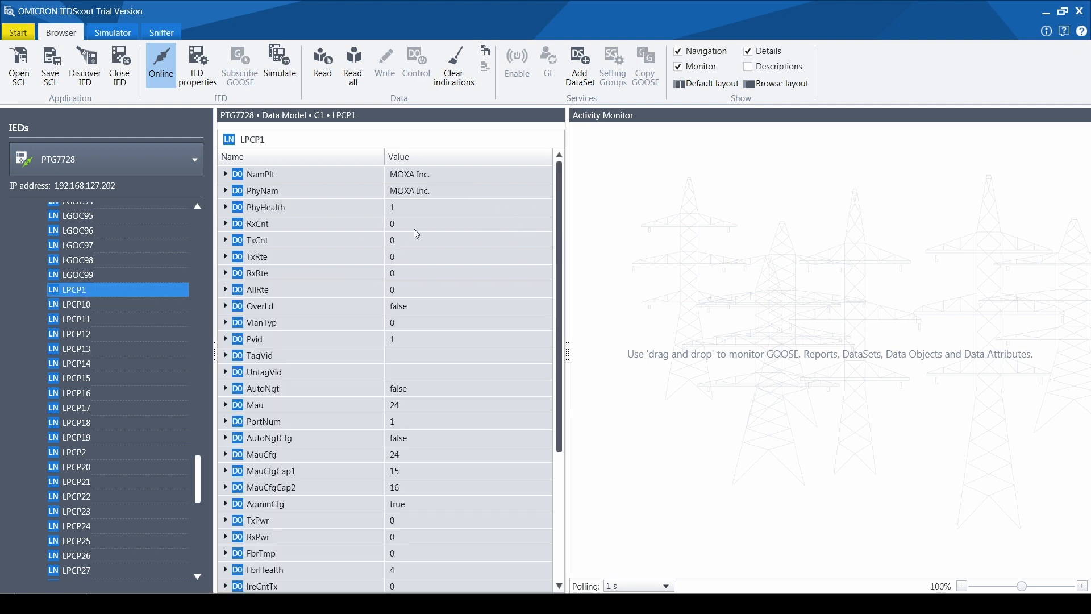
pyautogui.scroll(-3)
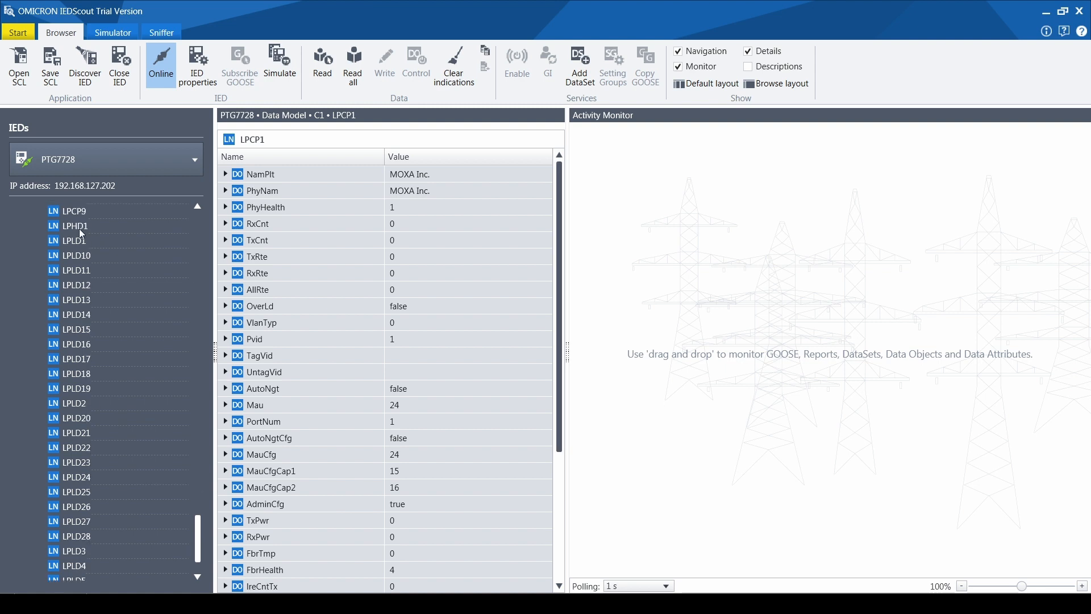
pyautogui.click(73, 240)
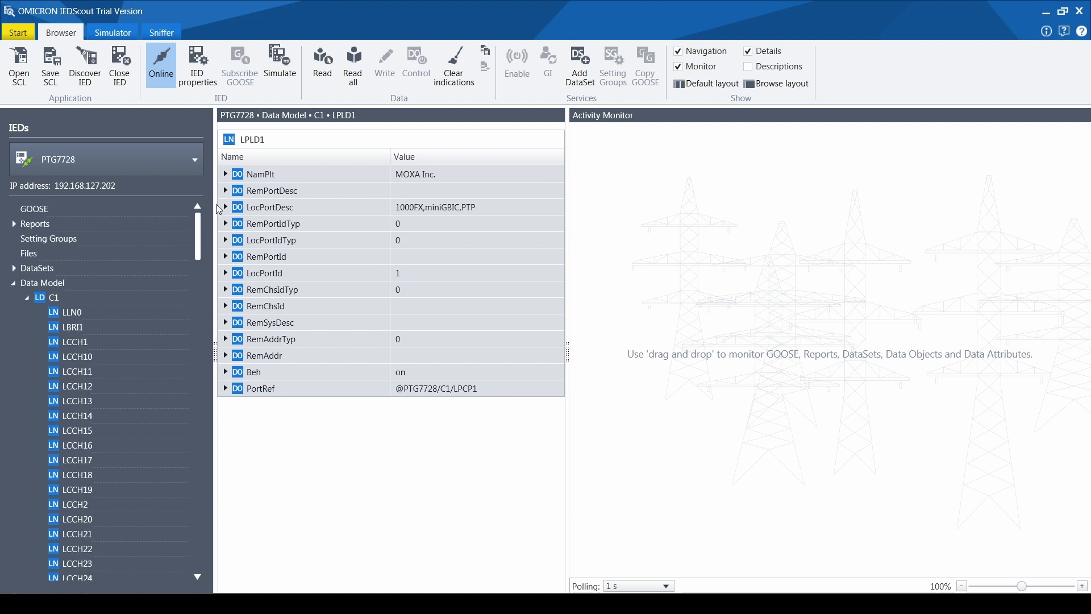
# Select dataset LLN0.digital_dsSysSt under DataSets > C1 to monitor LPCP OverLd and LPHD1 values
pyautogui.click(14, 268)
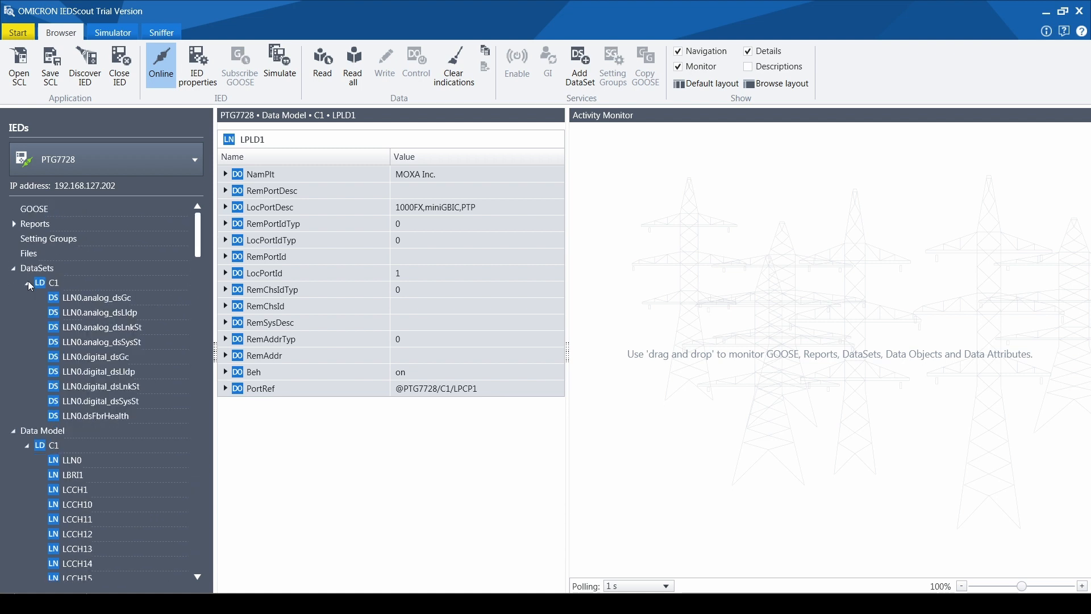
pyautogui.click(108, 387)
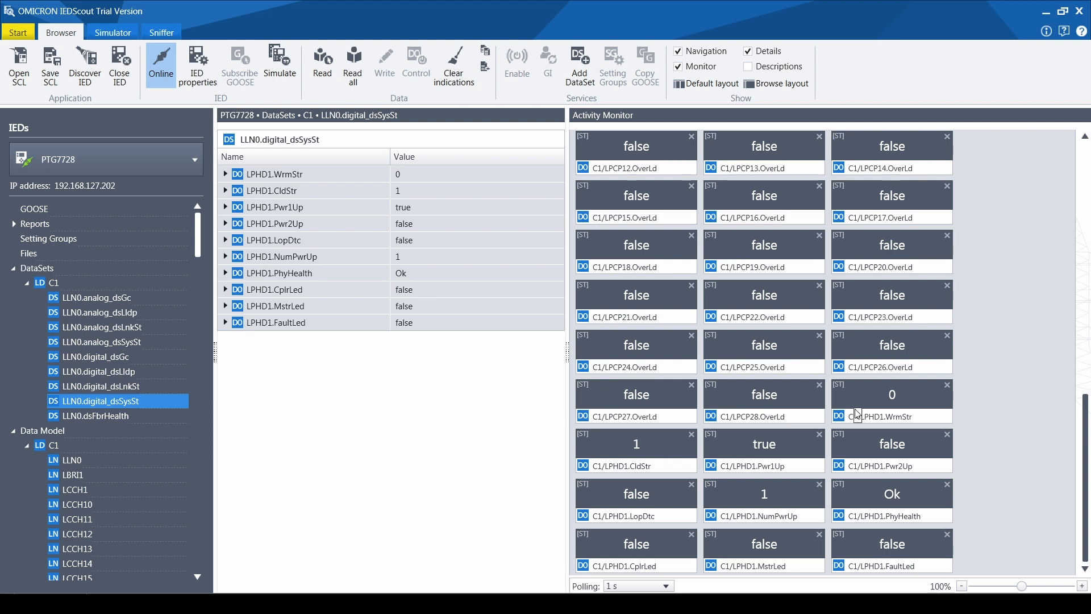
pyautogui.moveTo(897, 488)
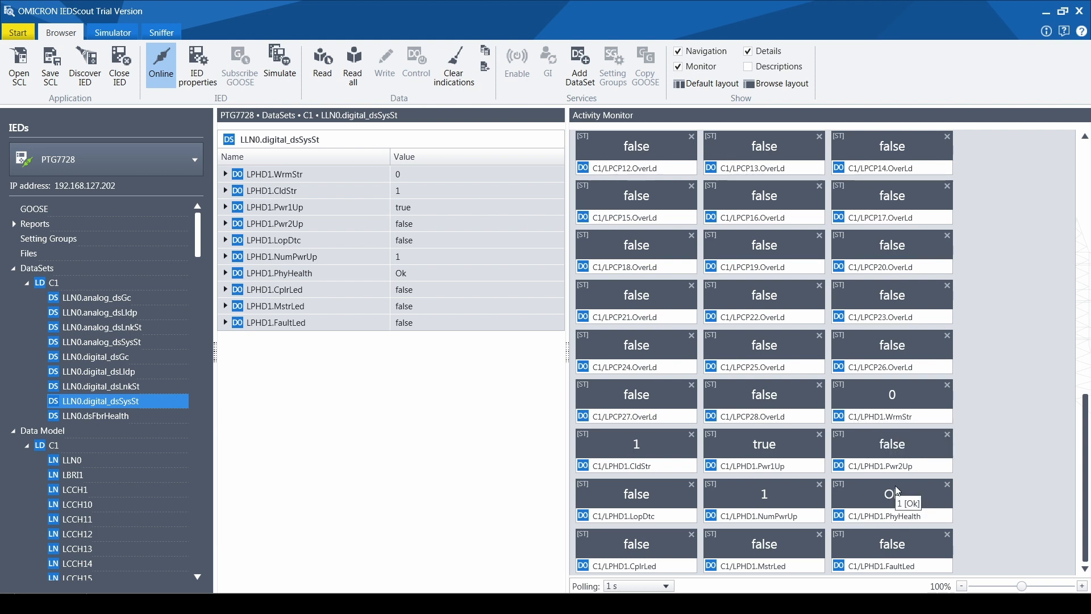